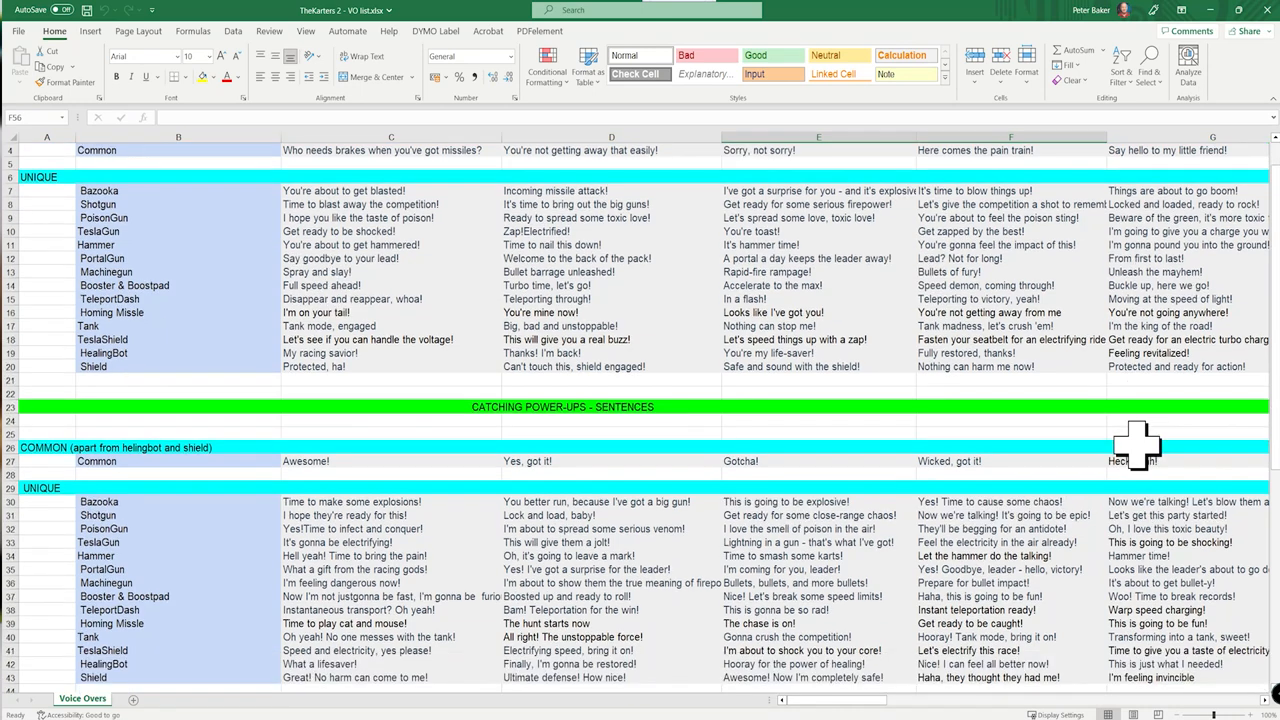
Scroll down and right through the VO list sheet to review the voice-over script table
{"action": "scroll", "scroll_direction": "down", "scroll_amount": 3}
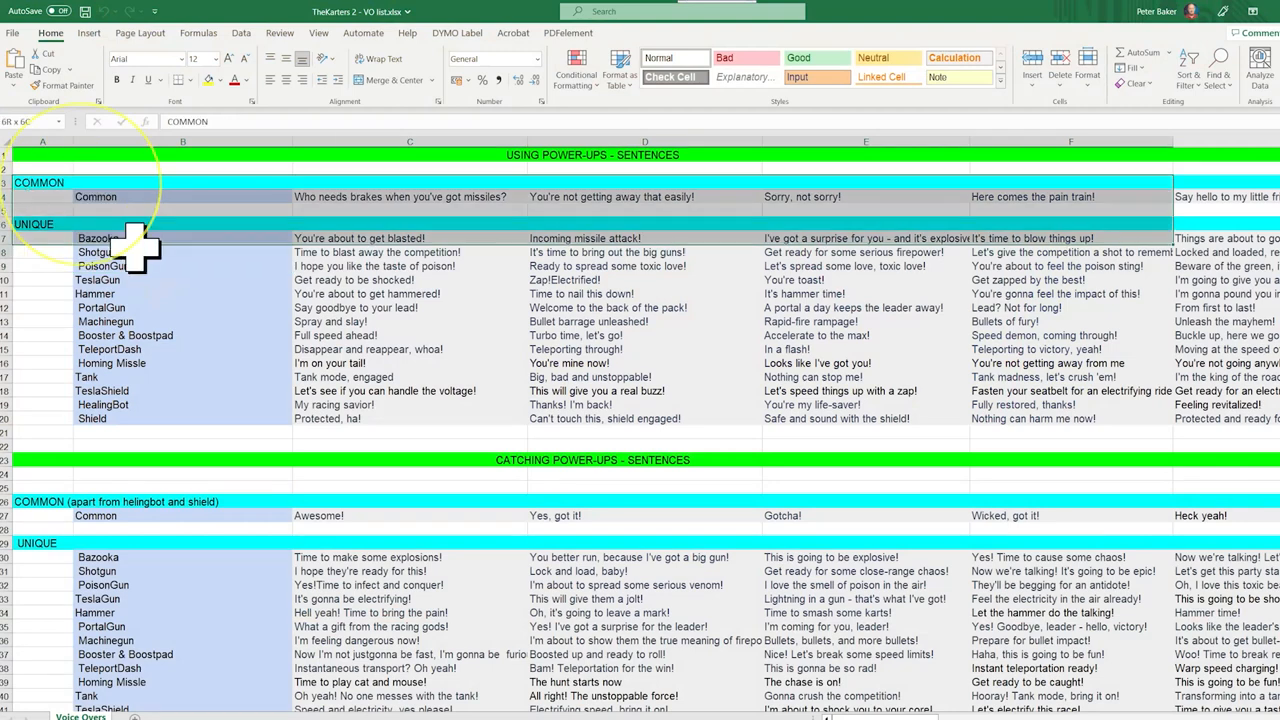
{"action": "scroll", "scroll_direction": "down", "scroll_amount": 3}
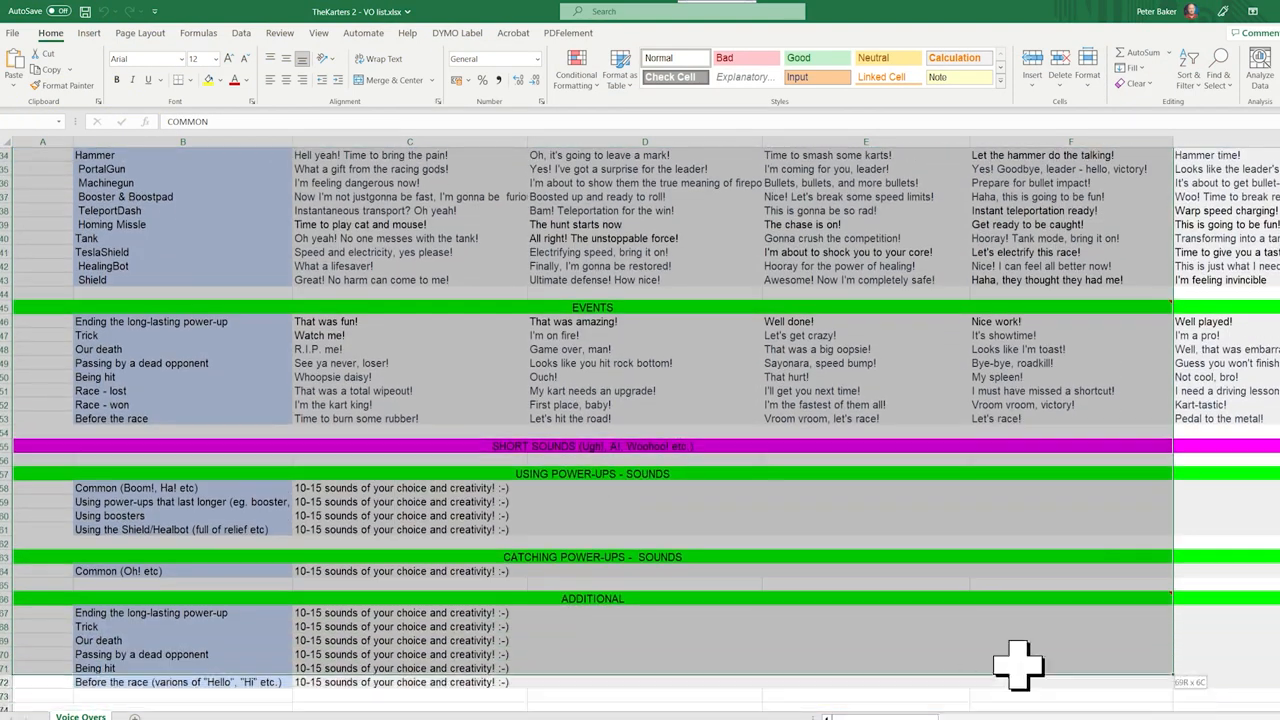
{"action": "scroll", "scroll_direction": "right", "scroll_amount": 3}
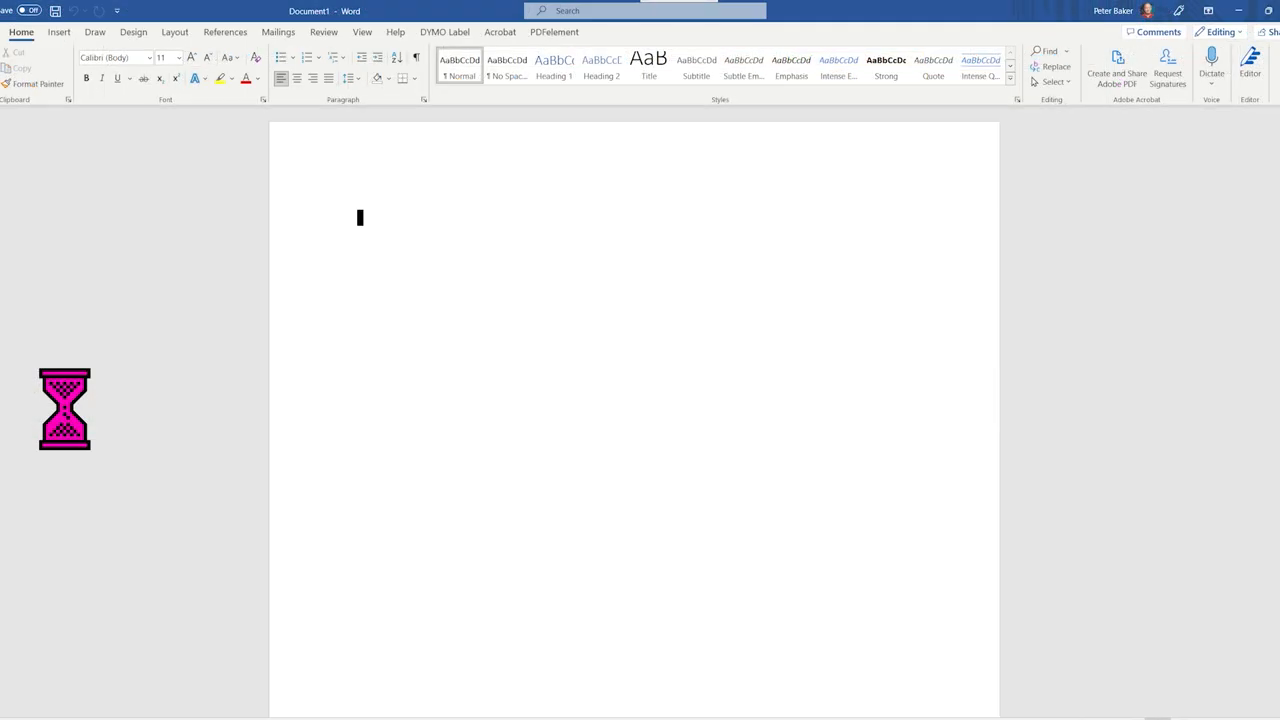
Paste the script into the blank document and confirm its 3,285 words over 6 pages
{"action": "key", "text": "ctrl+v"}
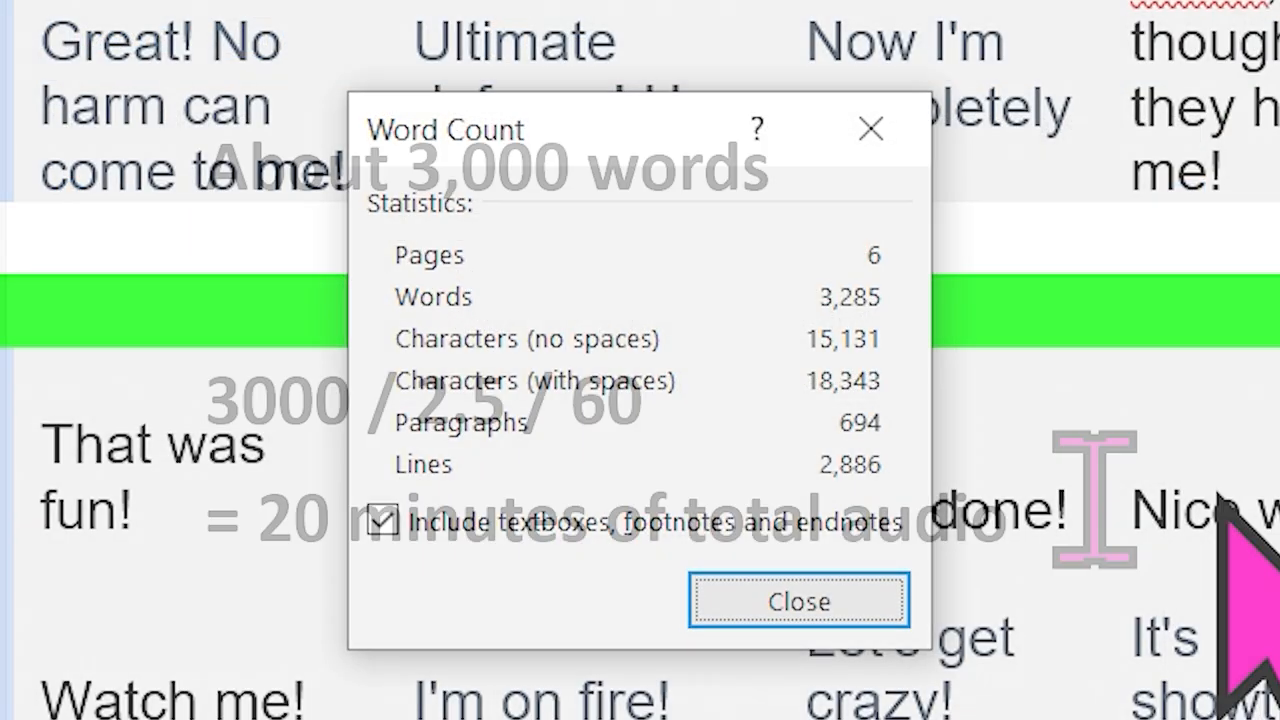
{"action": "left_click", "coordinate": [798, 601]}
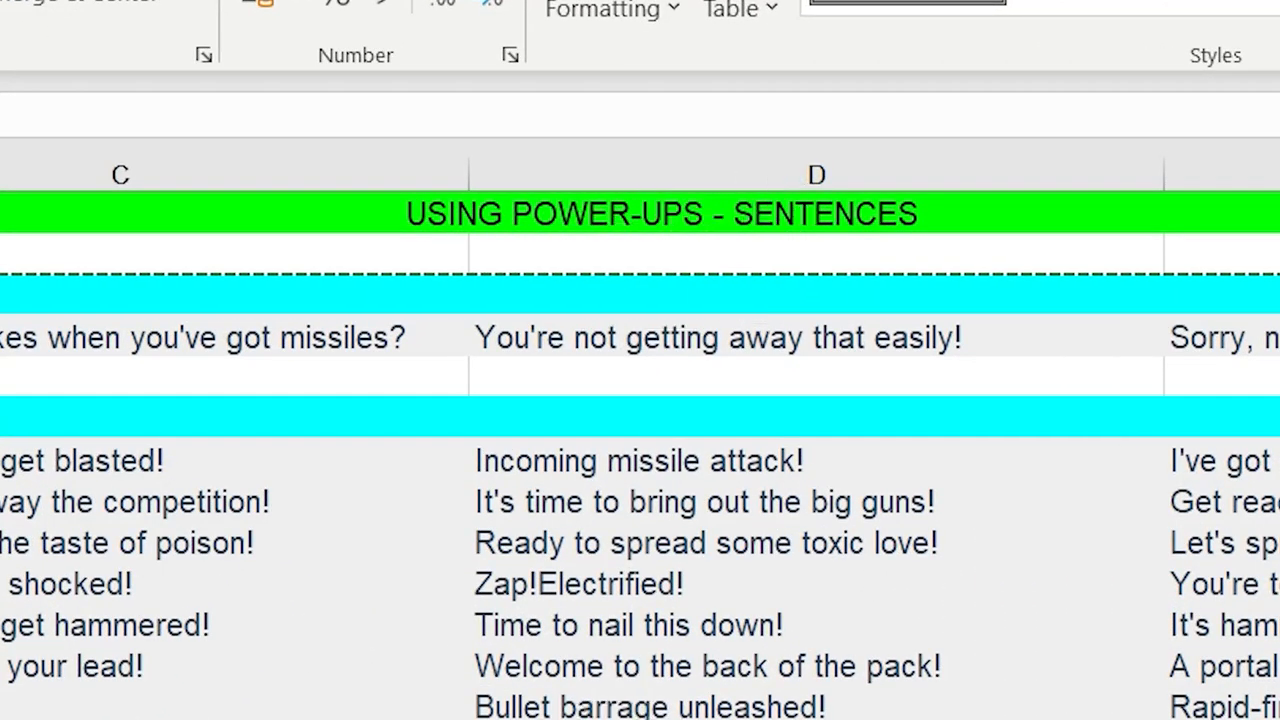
Scroll the workbook to the Using Power-Ups sentences section
{"action": "scroll", "scroll_direction": "down", "scroll_amount": 3}
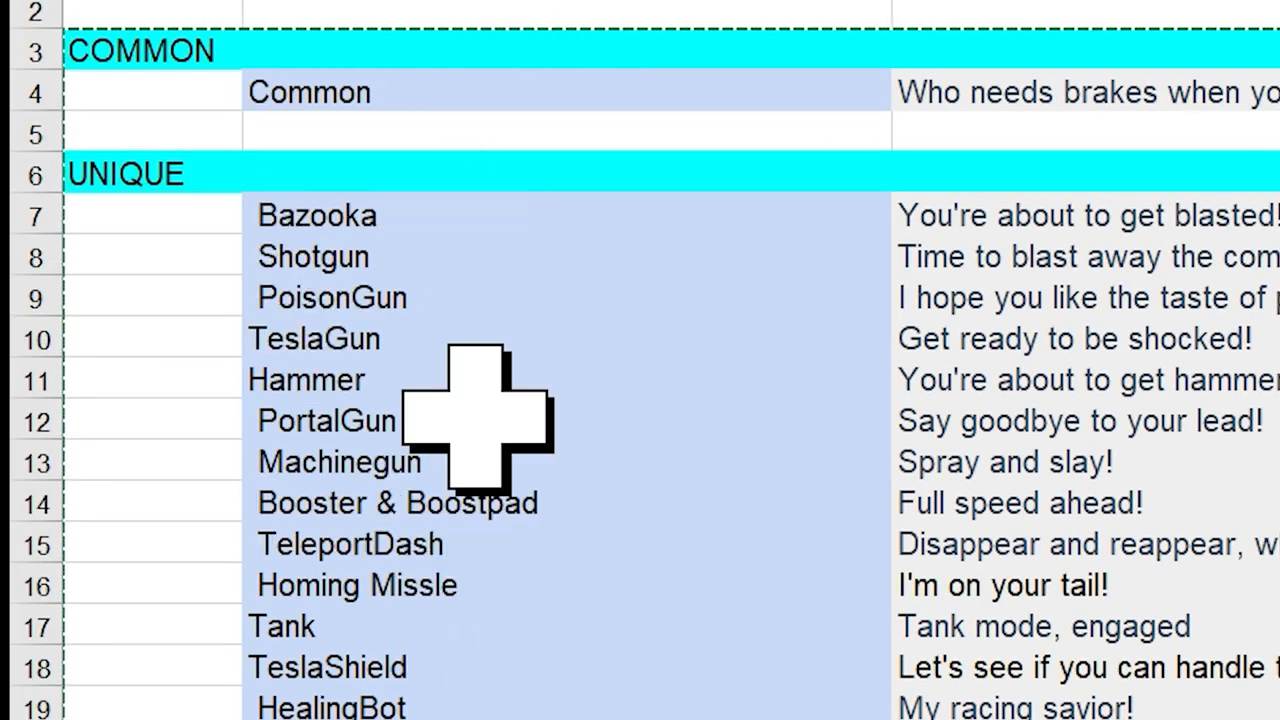
{"action": "scroll", "scroll_direction": "down", "scroll_amount": 3}
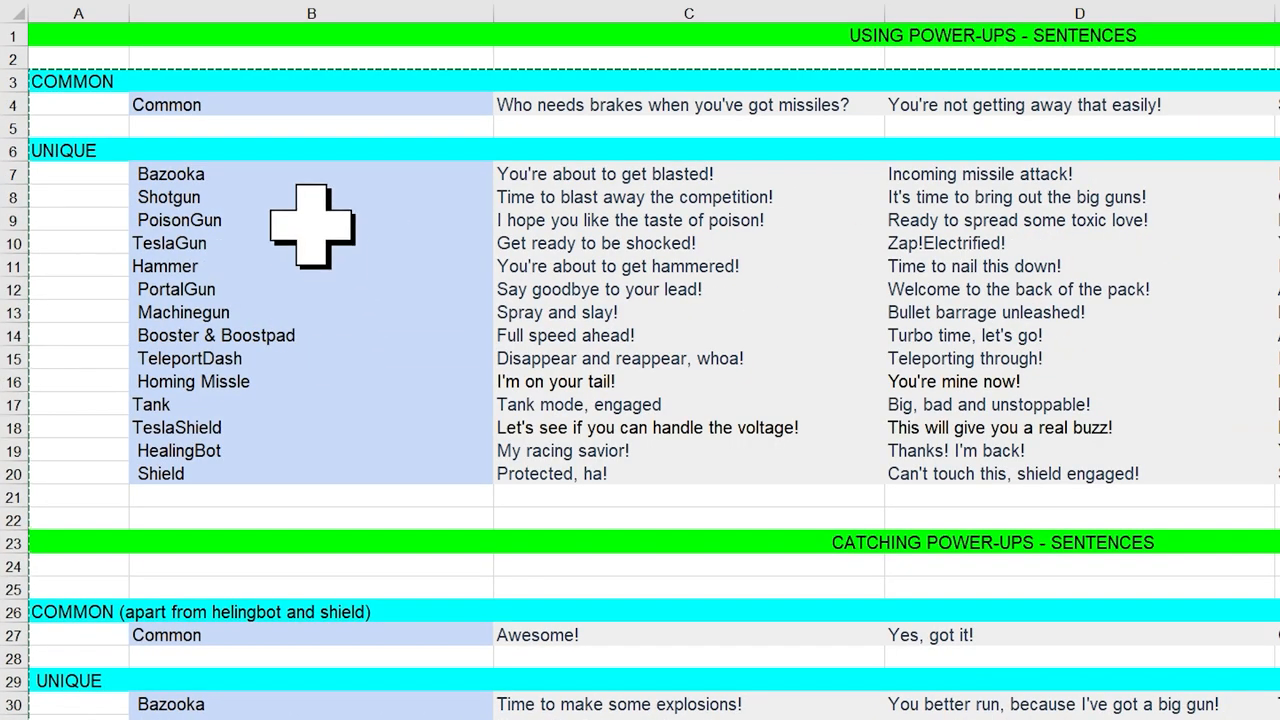
{"action": "mouse_move", "coordinate": [326, 180]}
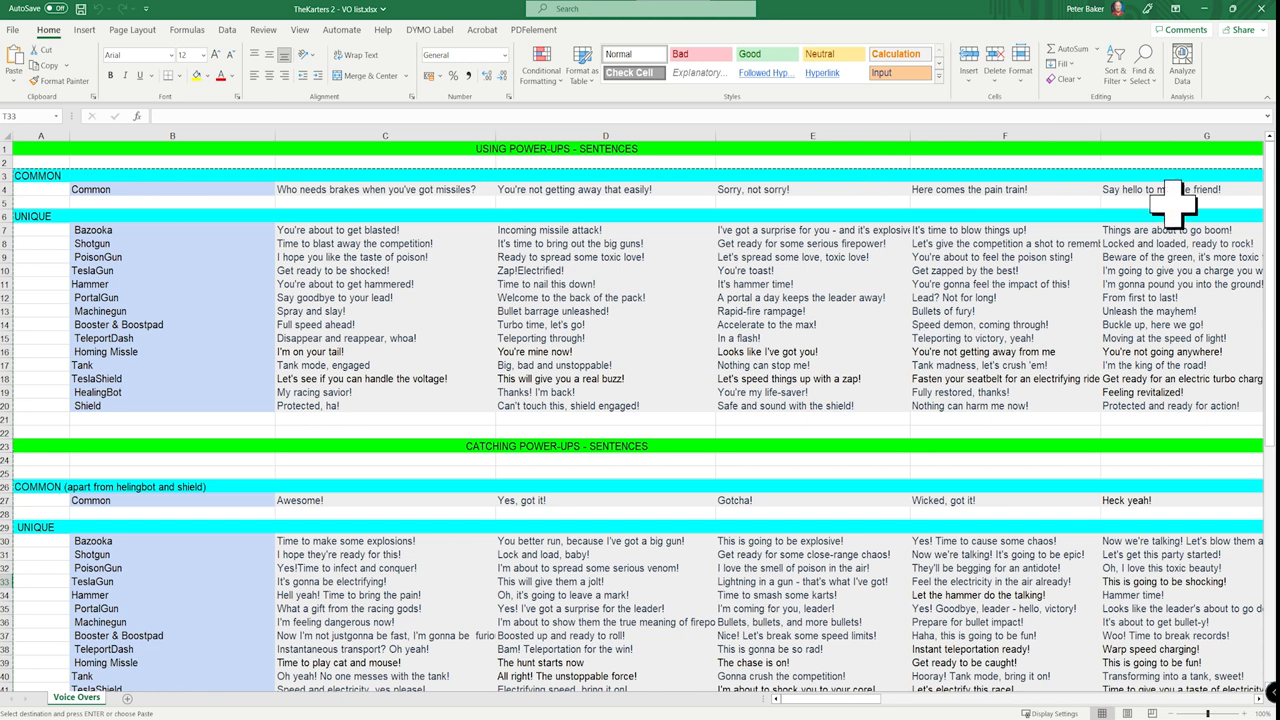
{"action": "mouse_move", "coordinate": [240, 190]}
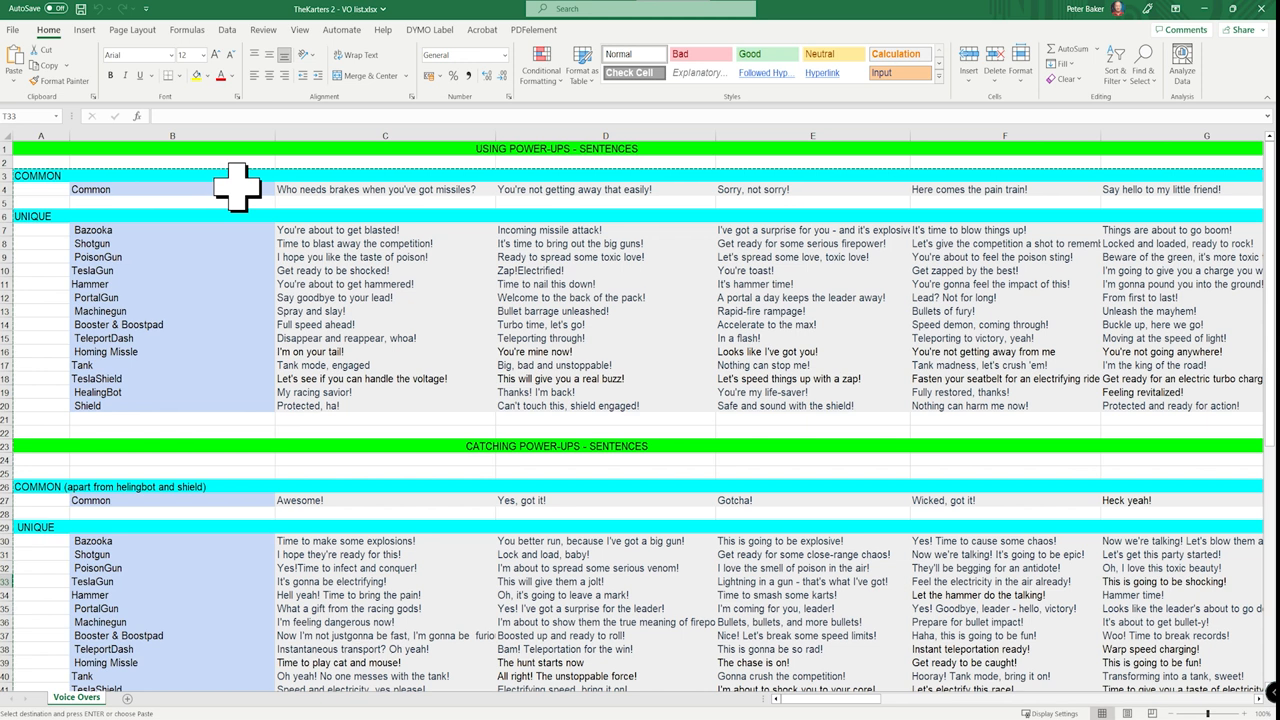
{"action": "mouse_move", "coordinate": [282, 205]}
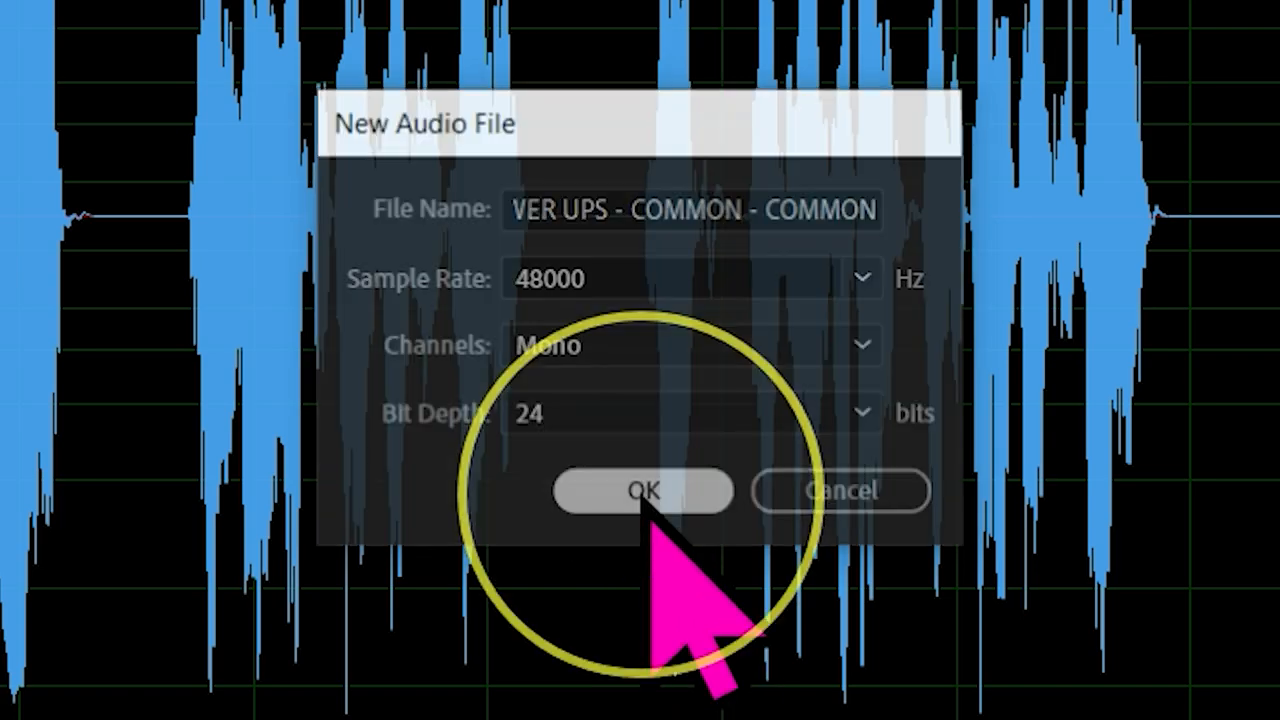
Create the 48000 Hz mono 24-bit file named USING POWER UPS - COMMON - COMMON
{"action": "left_click", "coordinate": [641, 491]}
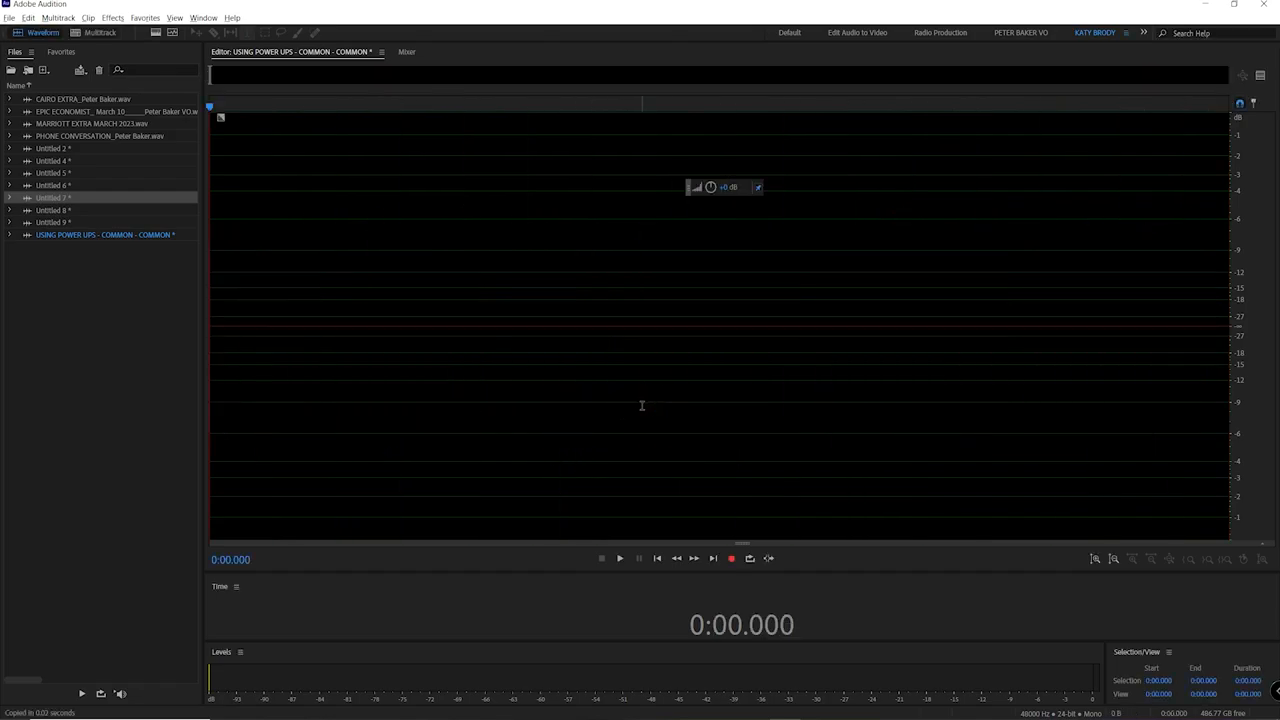
{"action": "left_click", "coordinate": [731, 558]}
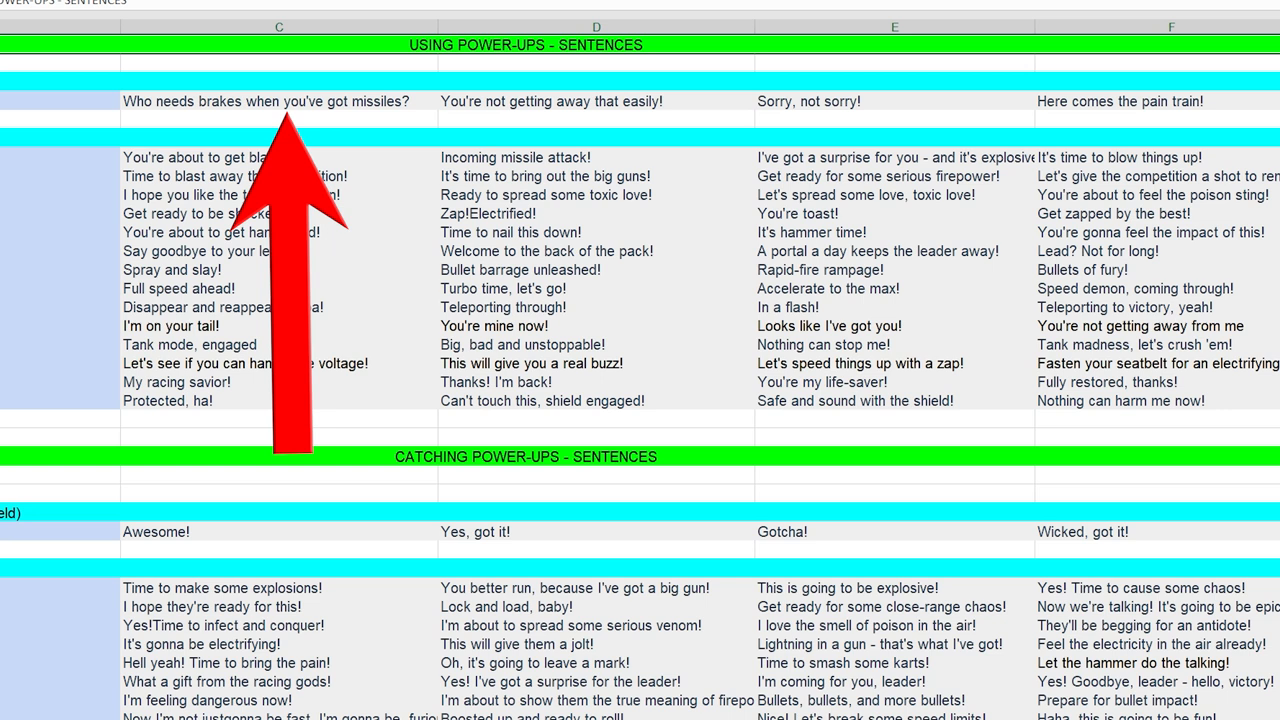
{"action": "scroll", "scroll_direction": "right", "scroll_amount": 3}
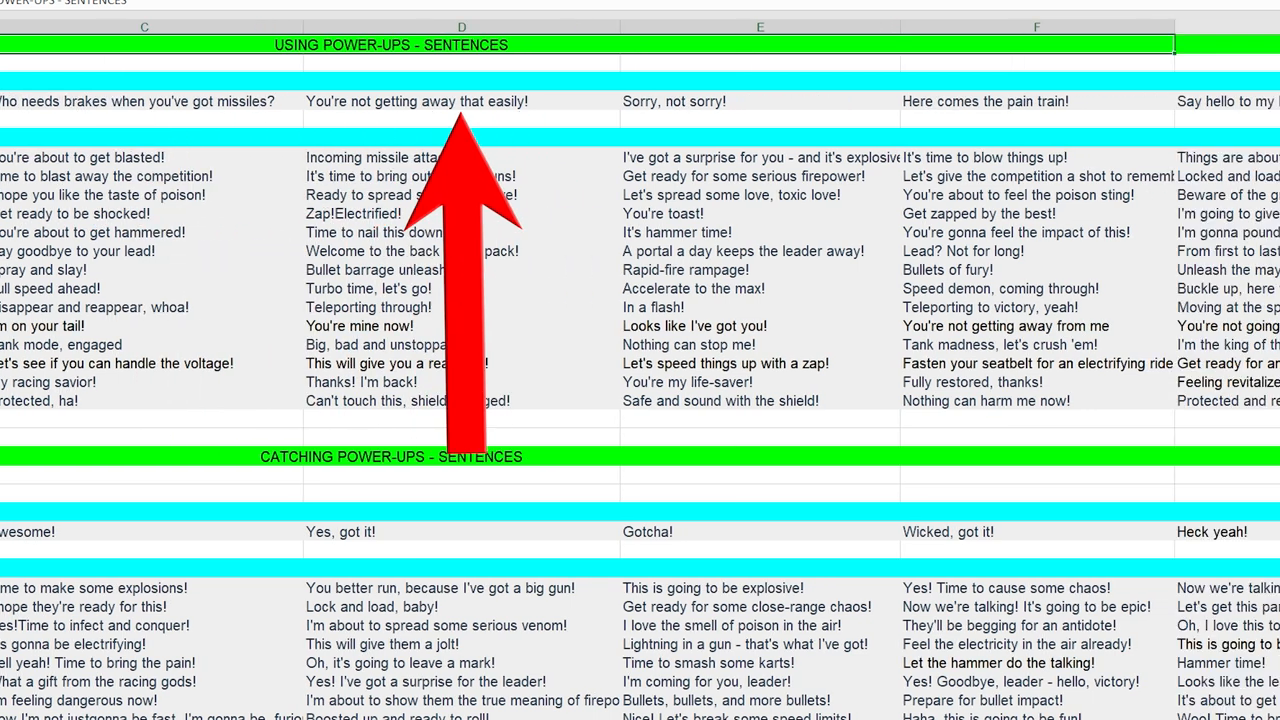
{"action": "scroll", "scroll_direction": "right", "scroll_amount": 3}
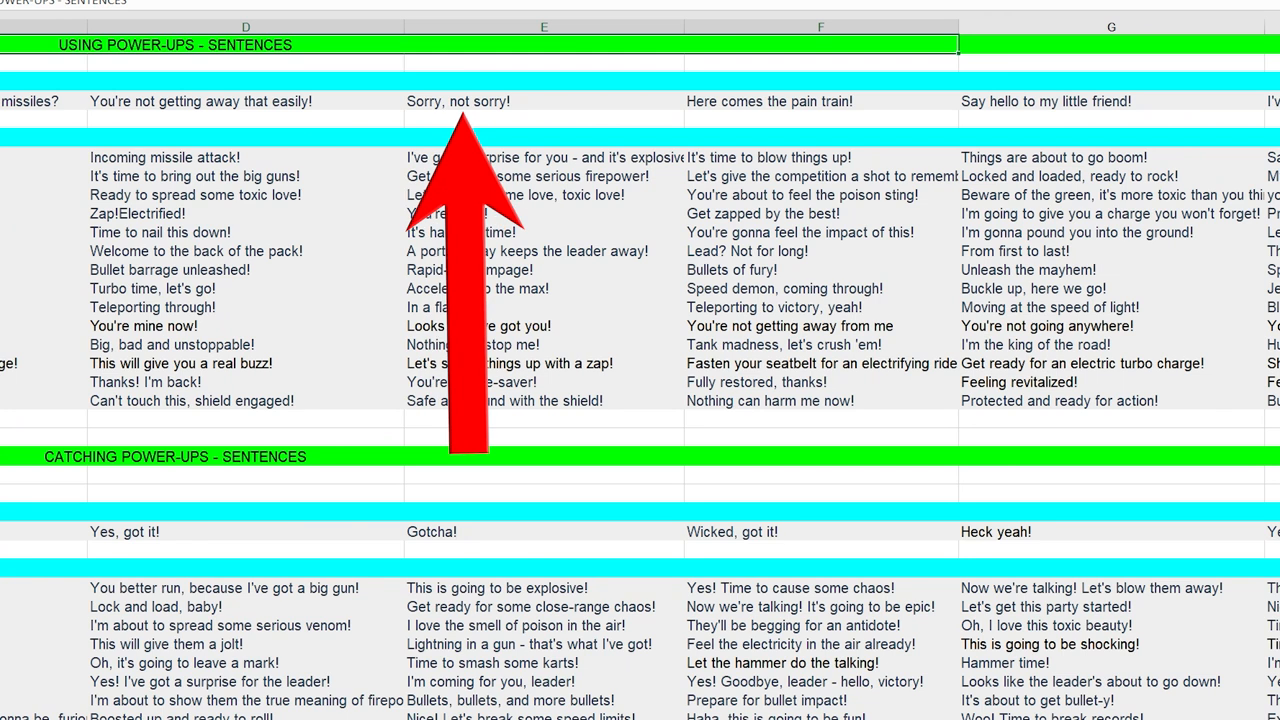
{"action": "scroll", "scroll_direction": "right", "scroll_amount": 3}
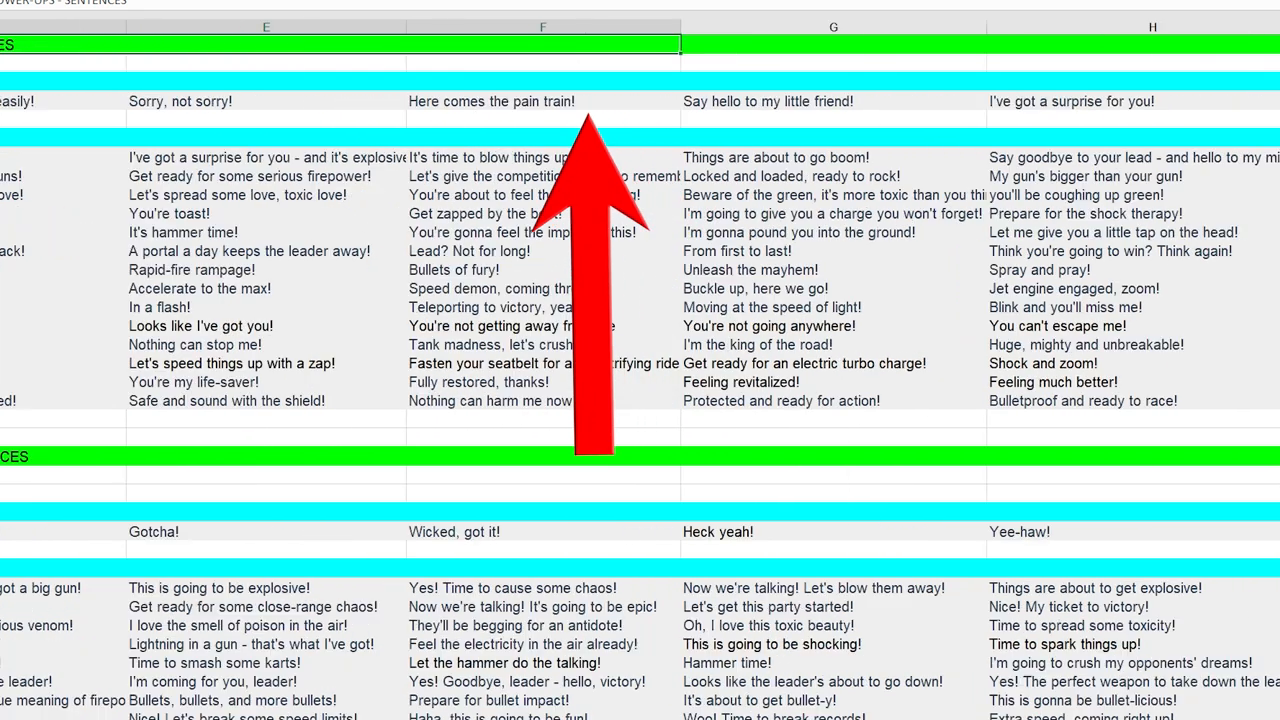
{"action": "scroll", "scroll_direction": "right", "scroll_amount": 3}
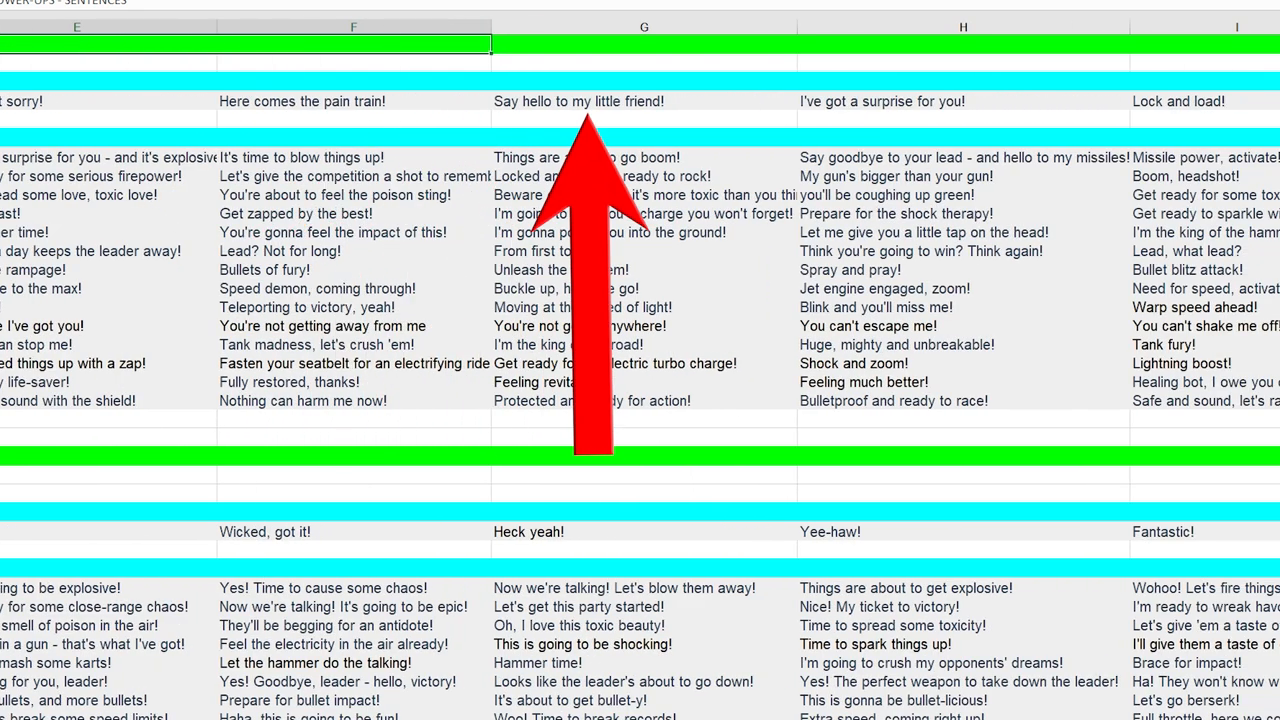
{"action": "scroll", "scroll_direction": "right", "scroll_amount": 3}
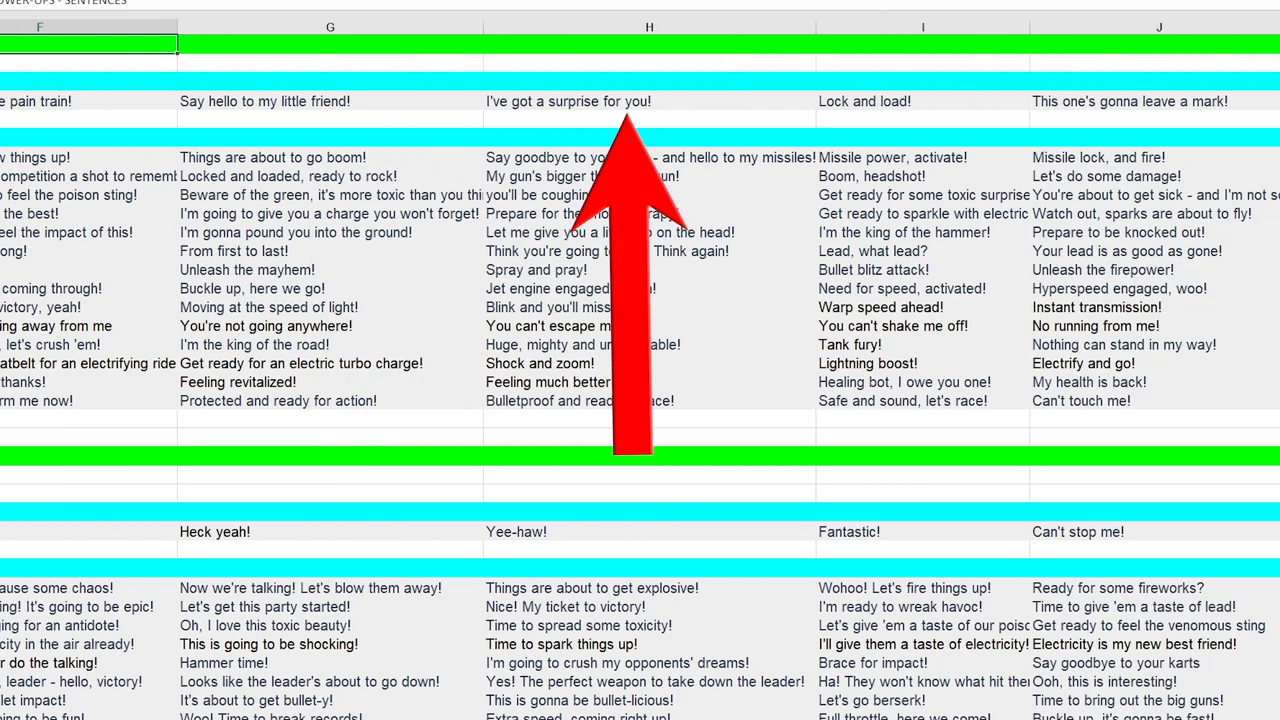
{"action": "scroll", "scroll_direction": "right", "scroll_amount": 3}
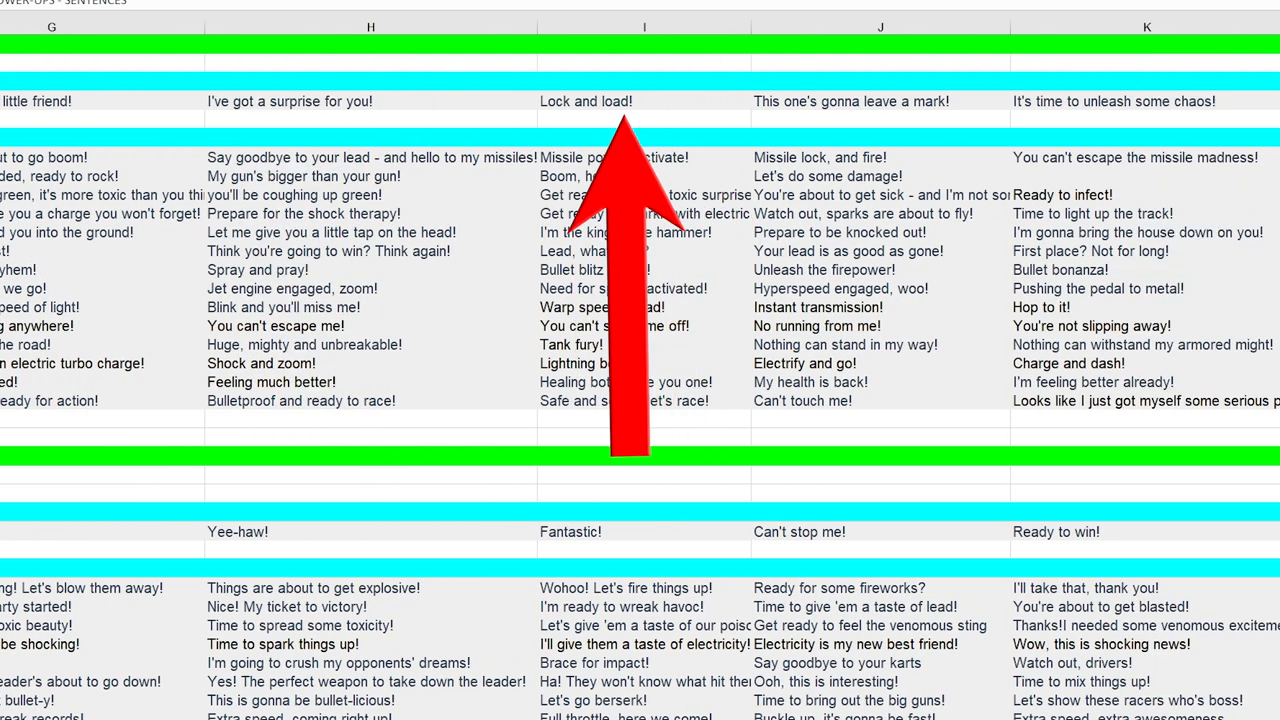
{"action": "scroll", "scroll_direction": "right", "scroll_amount": 3}
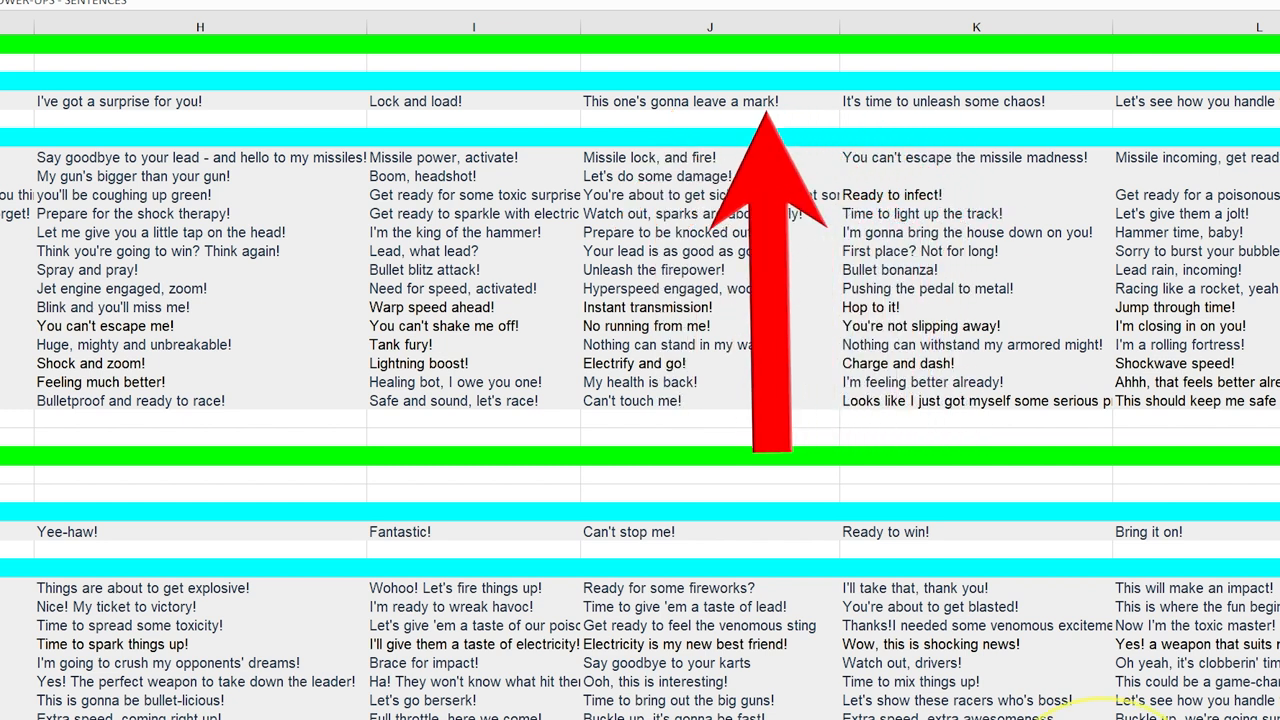
{"action": "scroll", "scroll_direction": "right", "scroll_amount": 3}
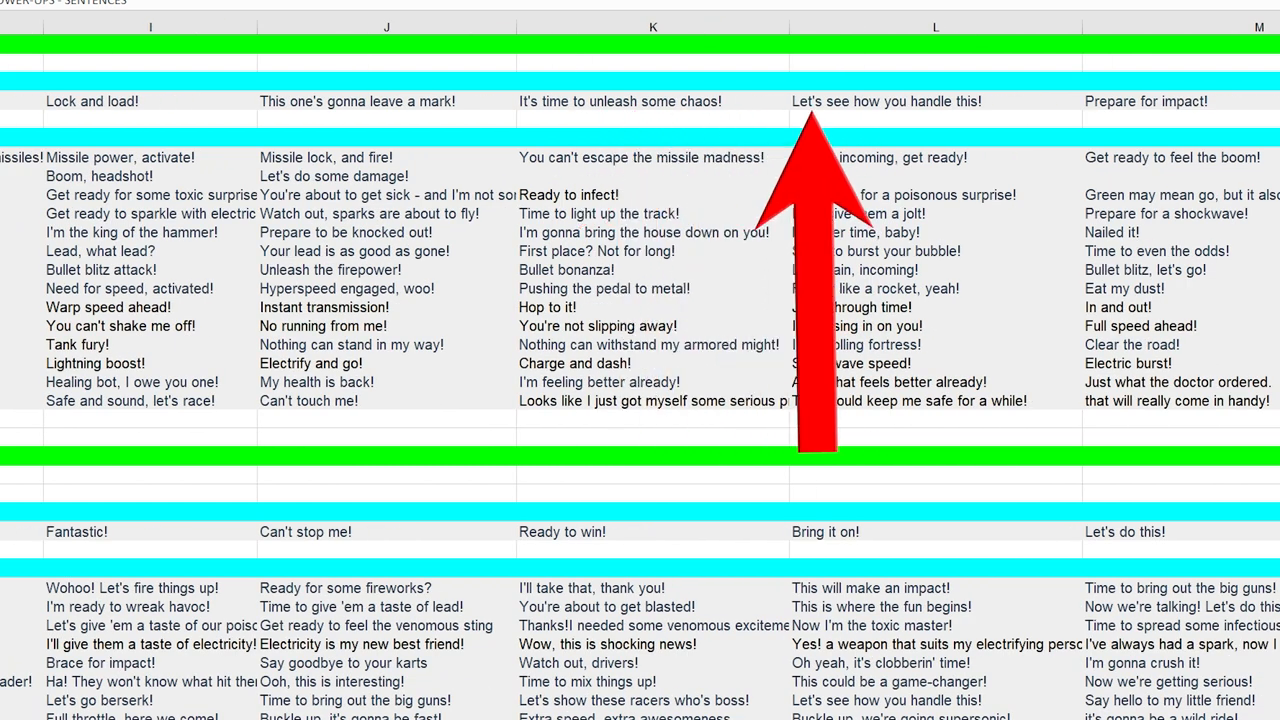
{"action": "scroll", "scroll_direction": "right", "scroll_amount": 3}
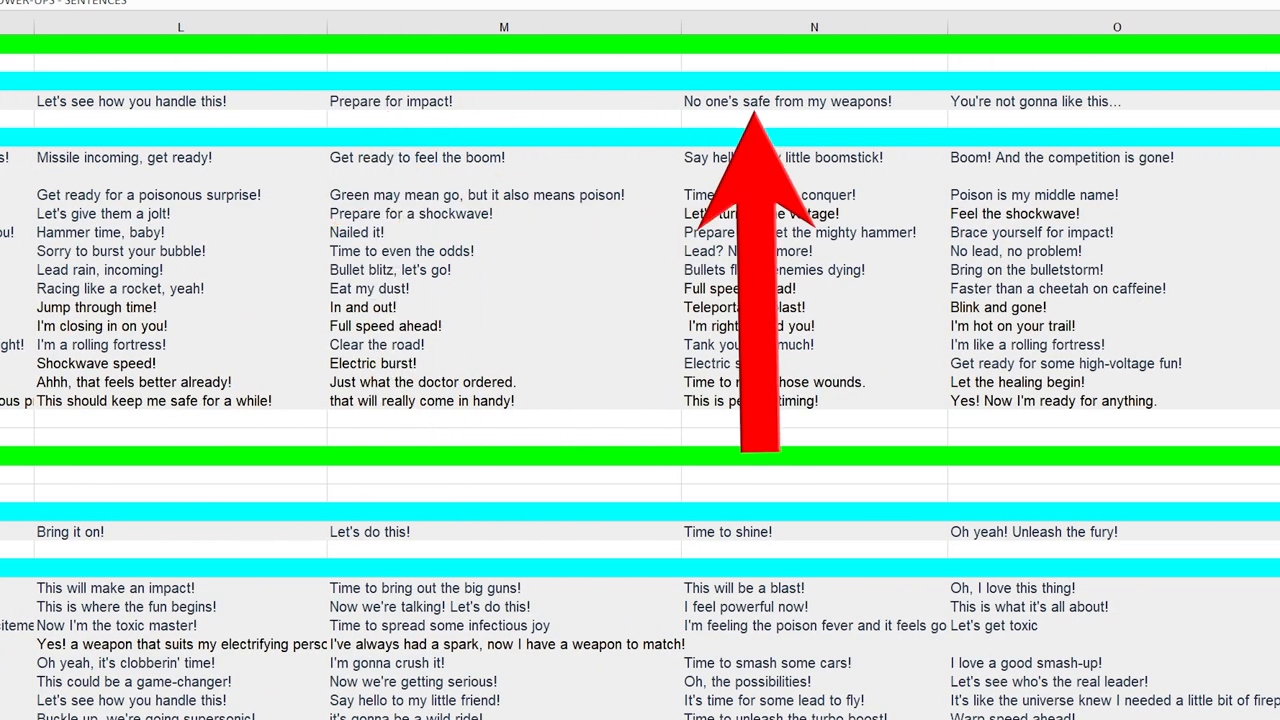
{"action": "scroll", "scroll_direction": "right", "scroll_amount": 3}
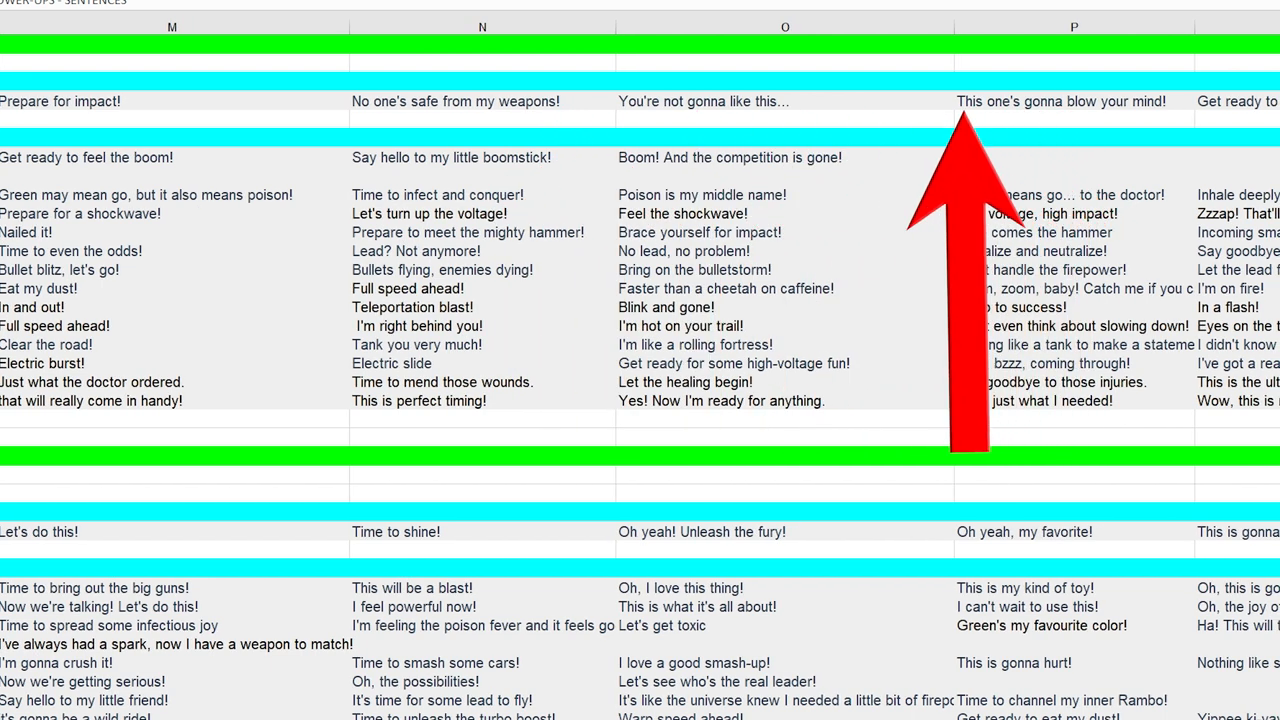
{"action": "scroll", "scroll_direction": "right", "scroll_amount": 3}
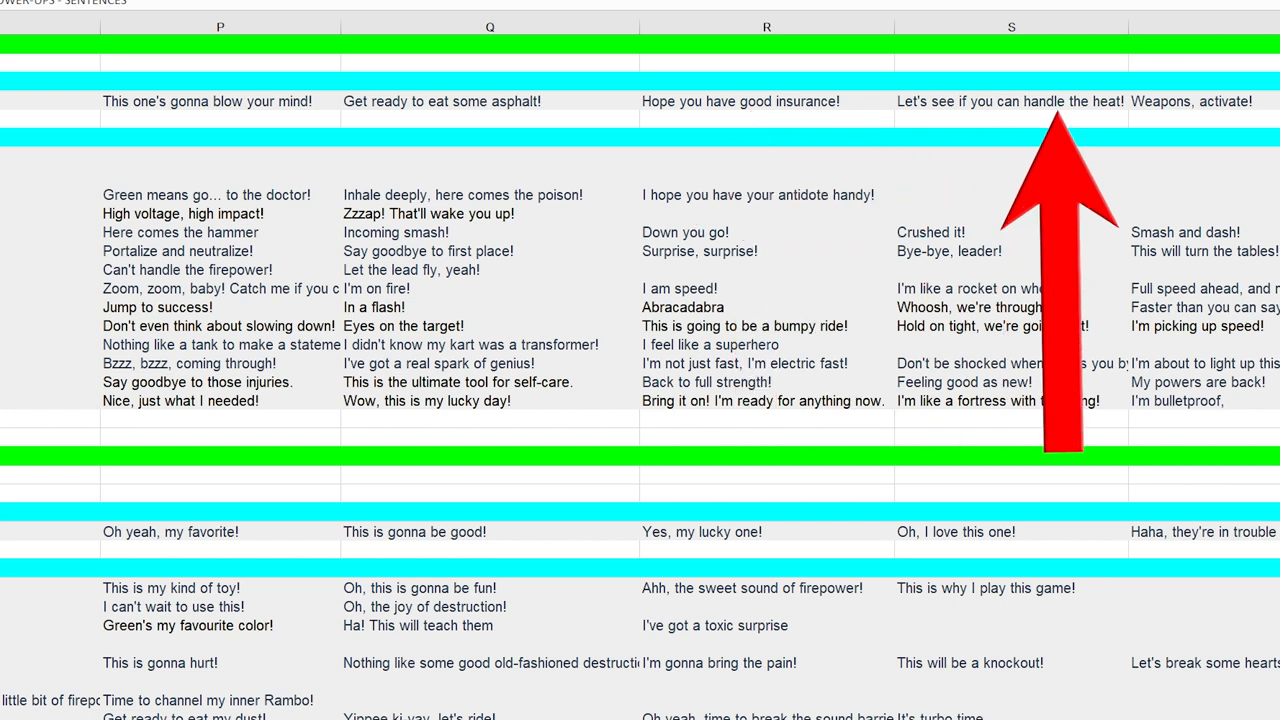
{"action": "scroll", "scroll_direction": "right", "scroll_amount": 3}
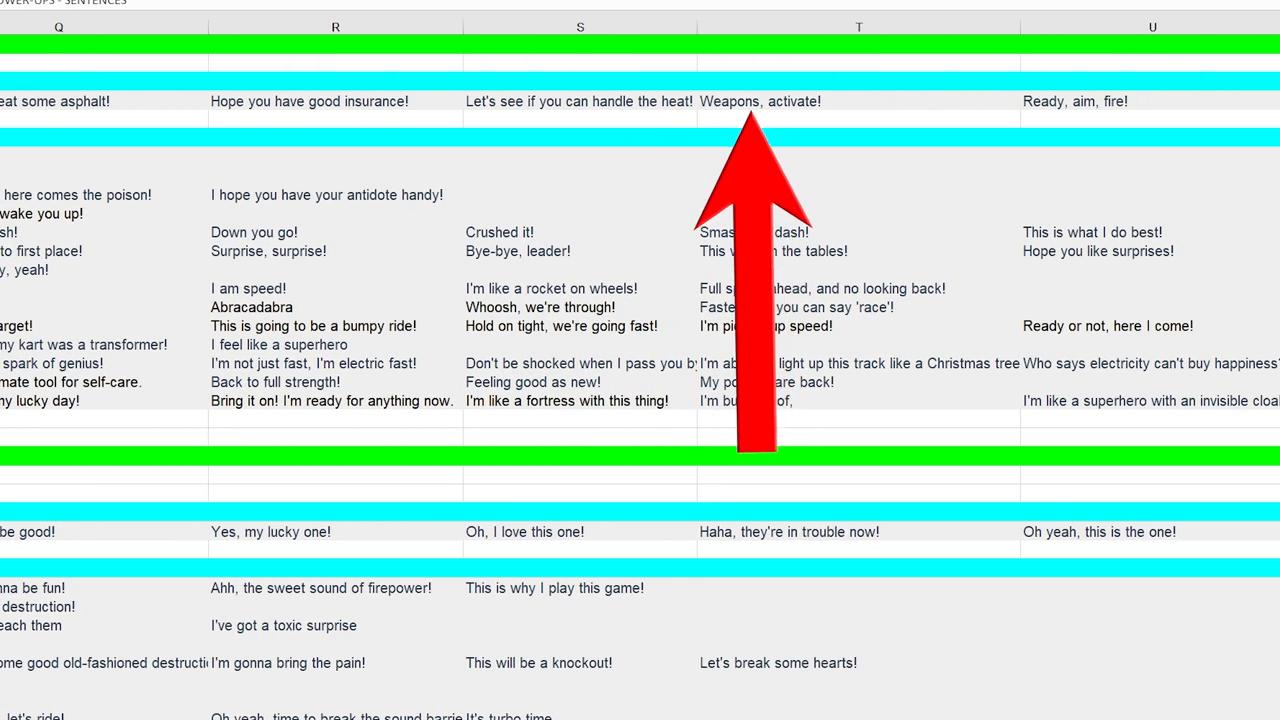
{"action": "scroll", "scroll_direction": "right", "scroll_amount": 3}
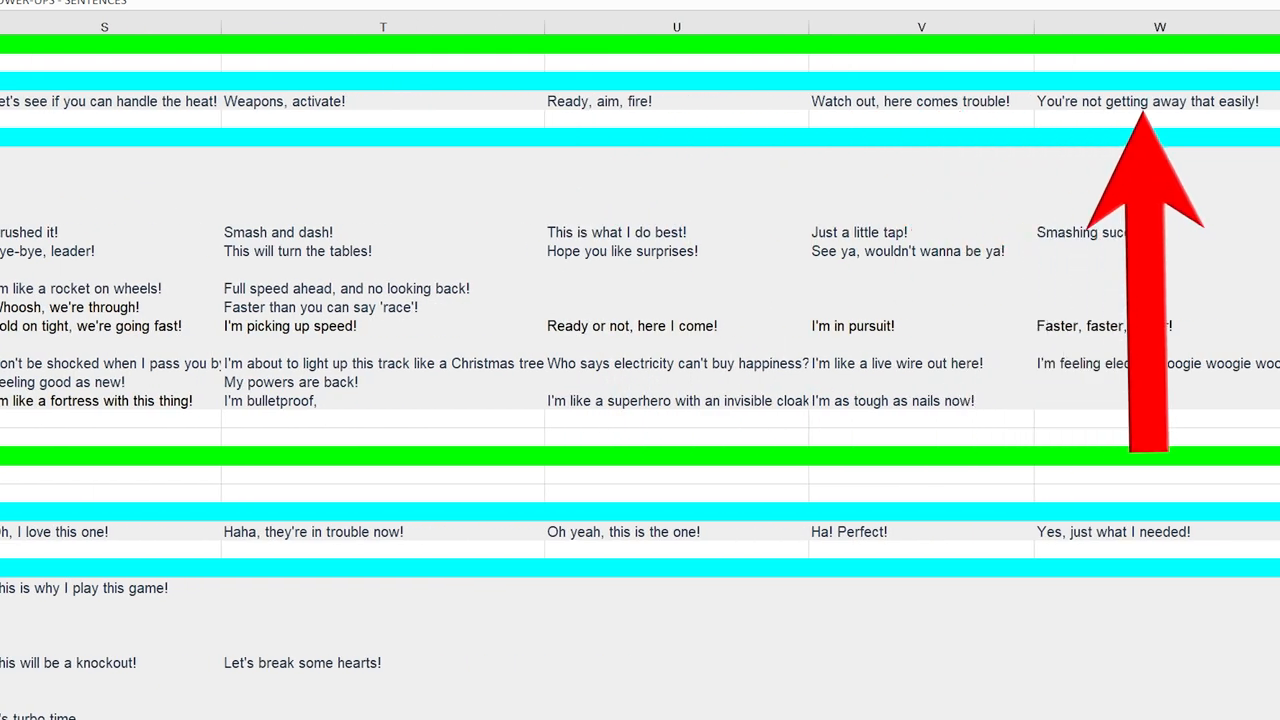
{"action": "scroll", "scroll_direction": "right", "scroll_amount": 3}
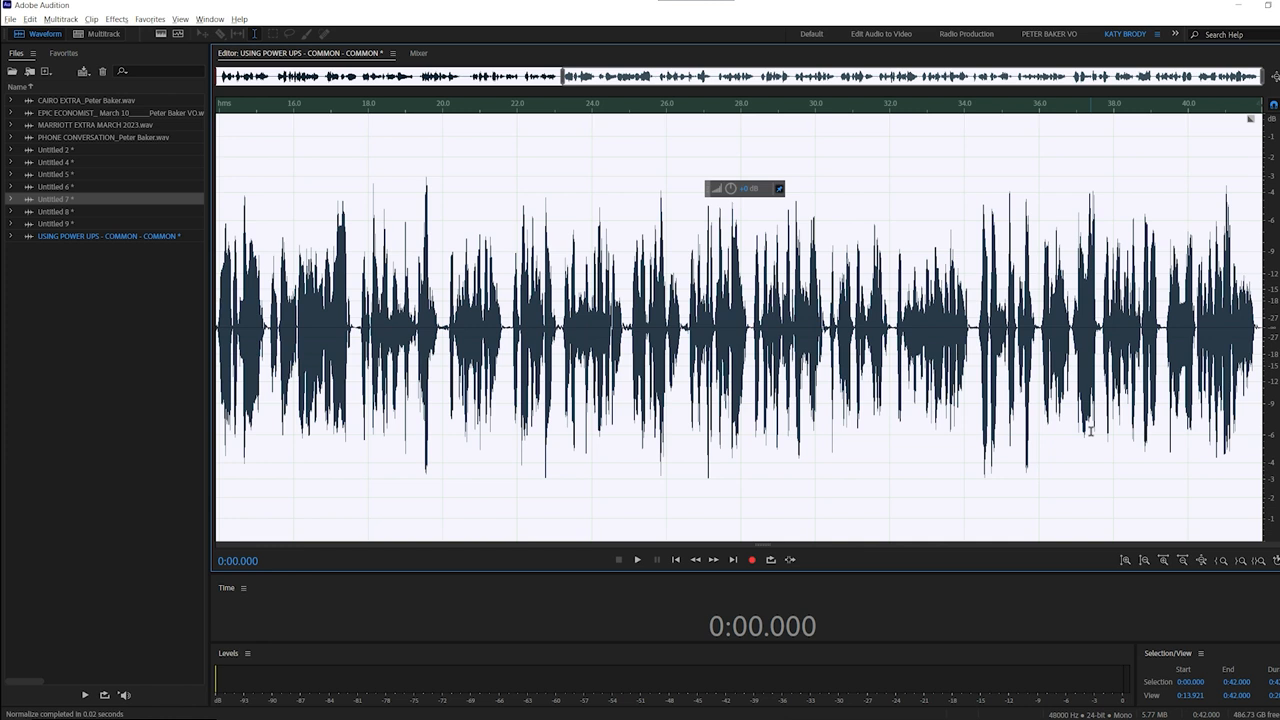
Check the MASTER 1 shortcut and apply that favourite to the 42-second take
{"action": "key", "text": "alt+k"}
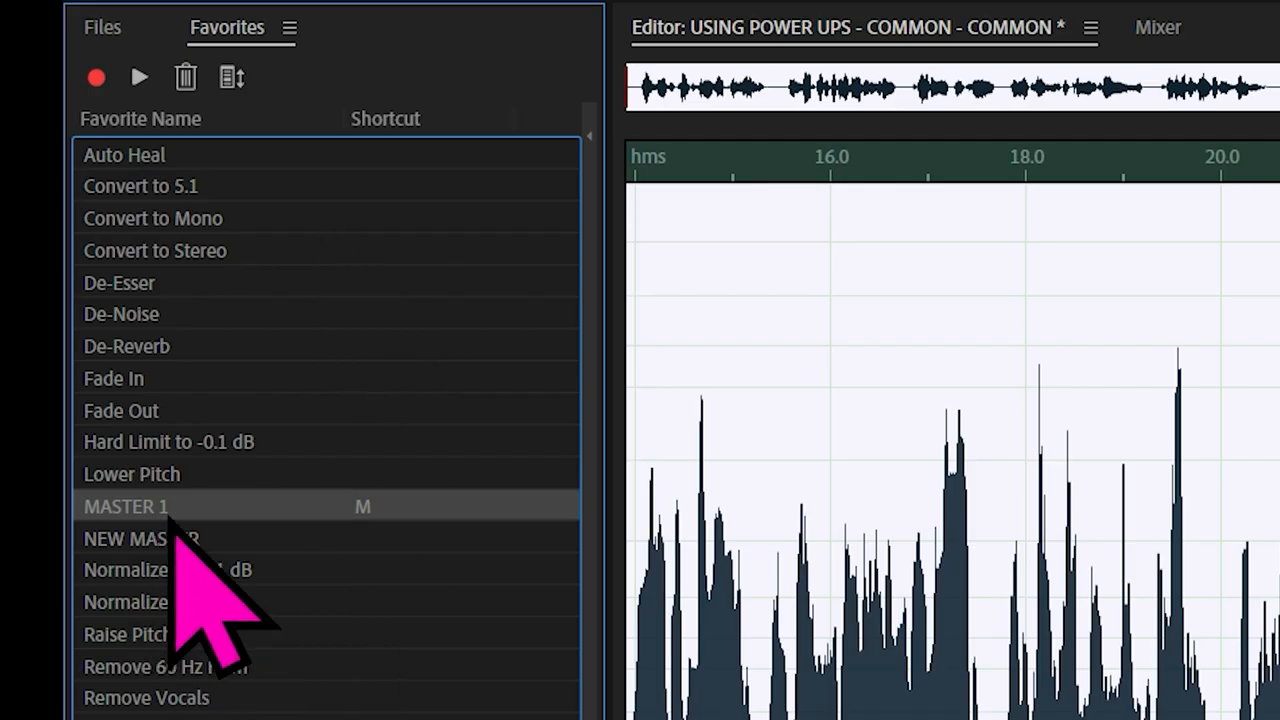
{"action": "mouse_move", "coordinate": [390, 610]}
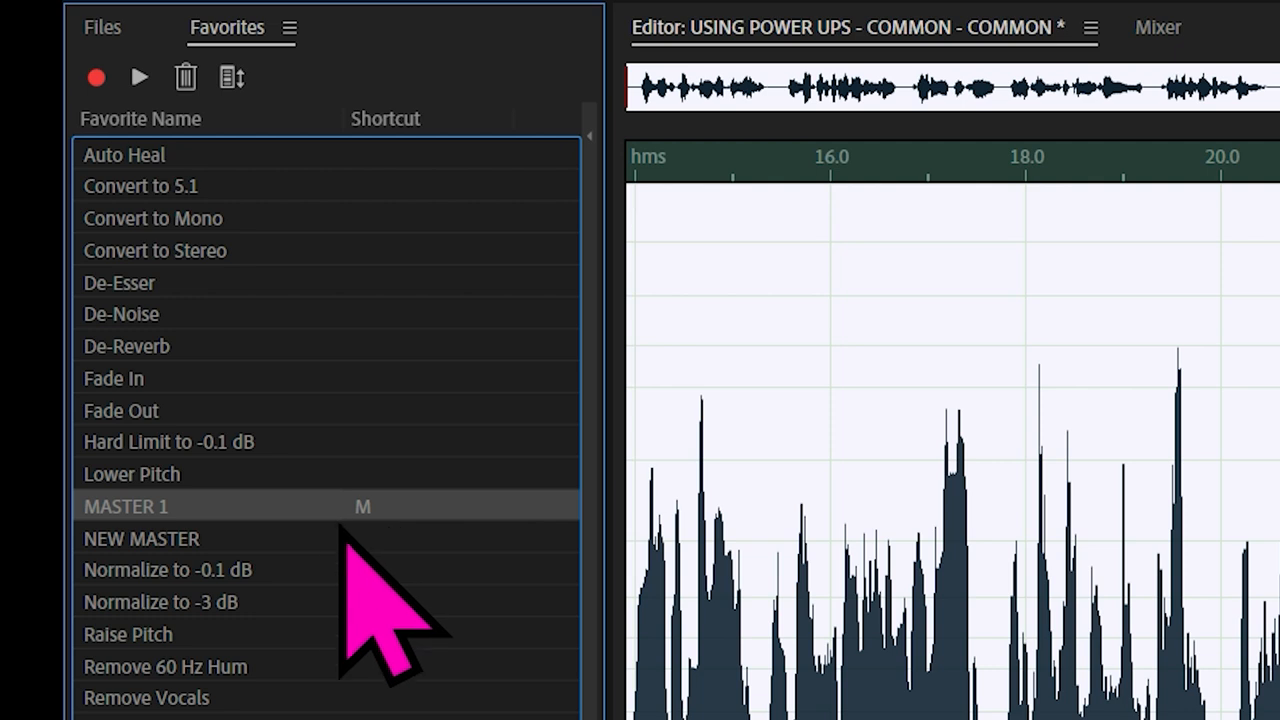
{"action": "double_click", "coordinate": [126, 506]}
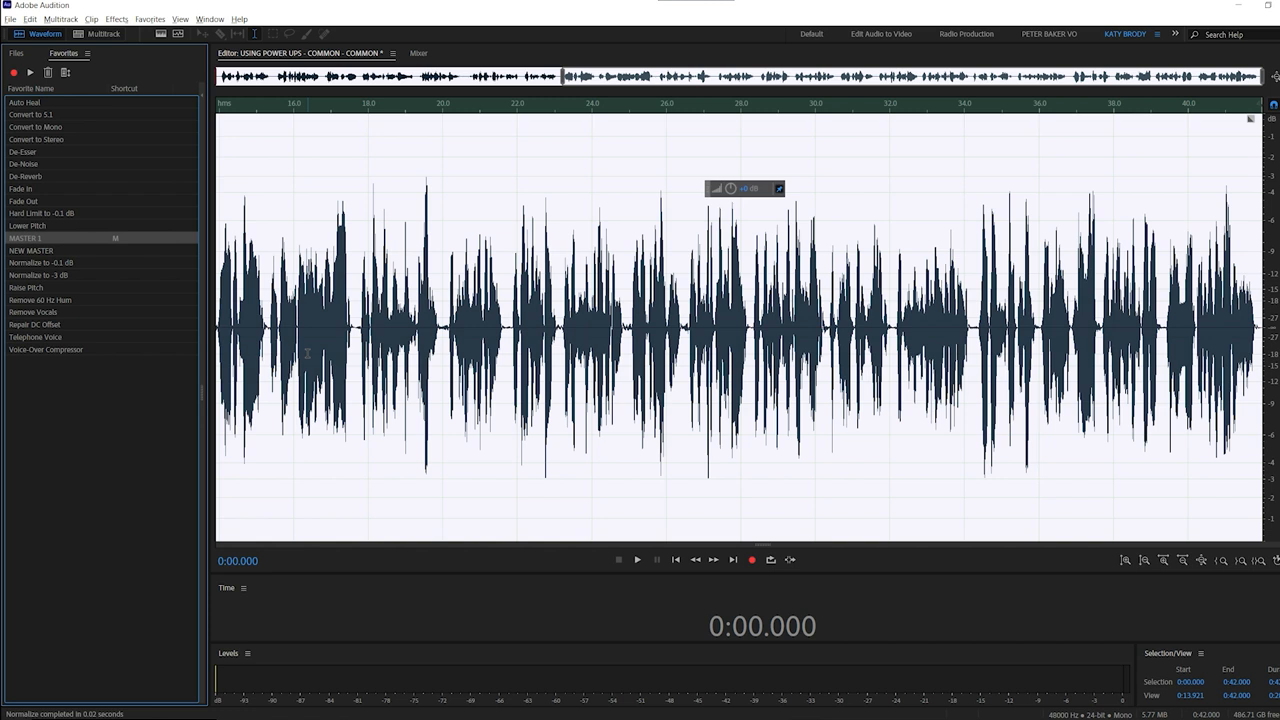
{"action": "mouse_move", "coordinate": [305, 350]}
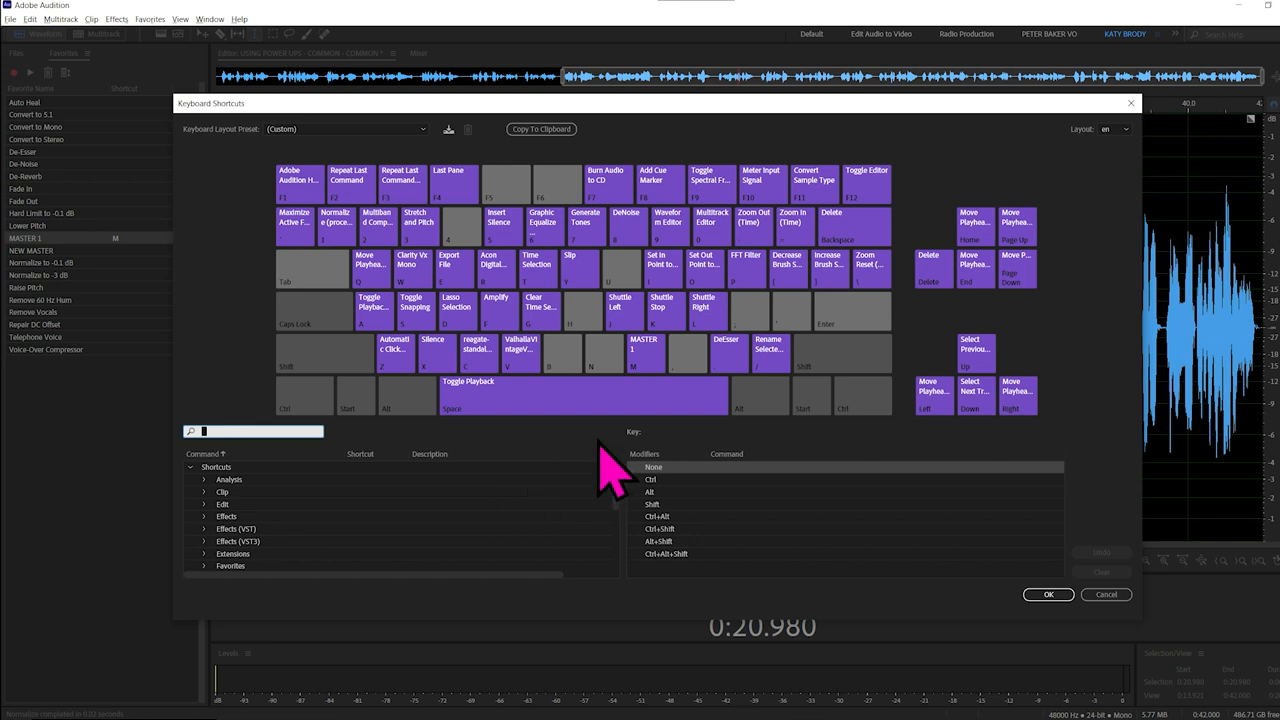
{"action": "mouse_move", "coordinate": [655, 365]}
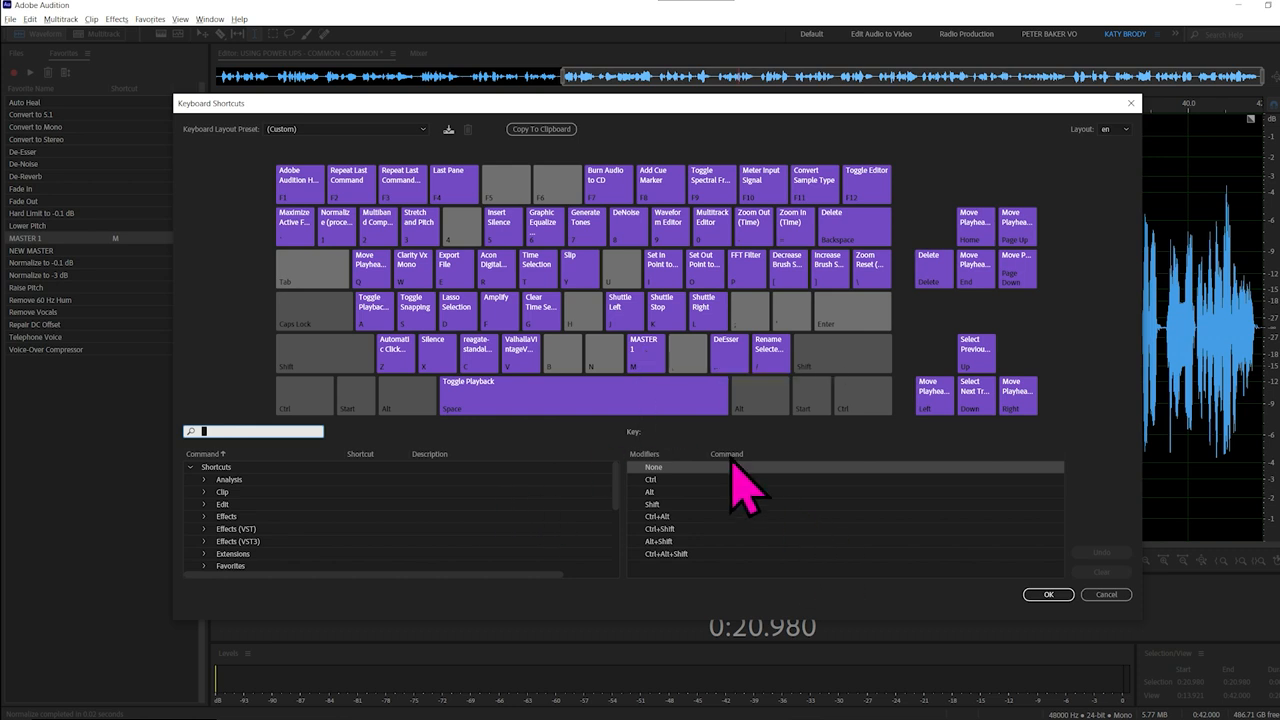
{"action": "mouse_move", "coordinate": [730, 470]}
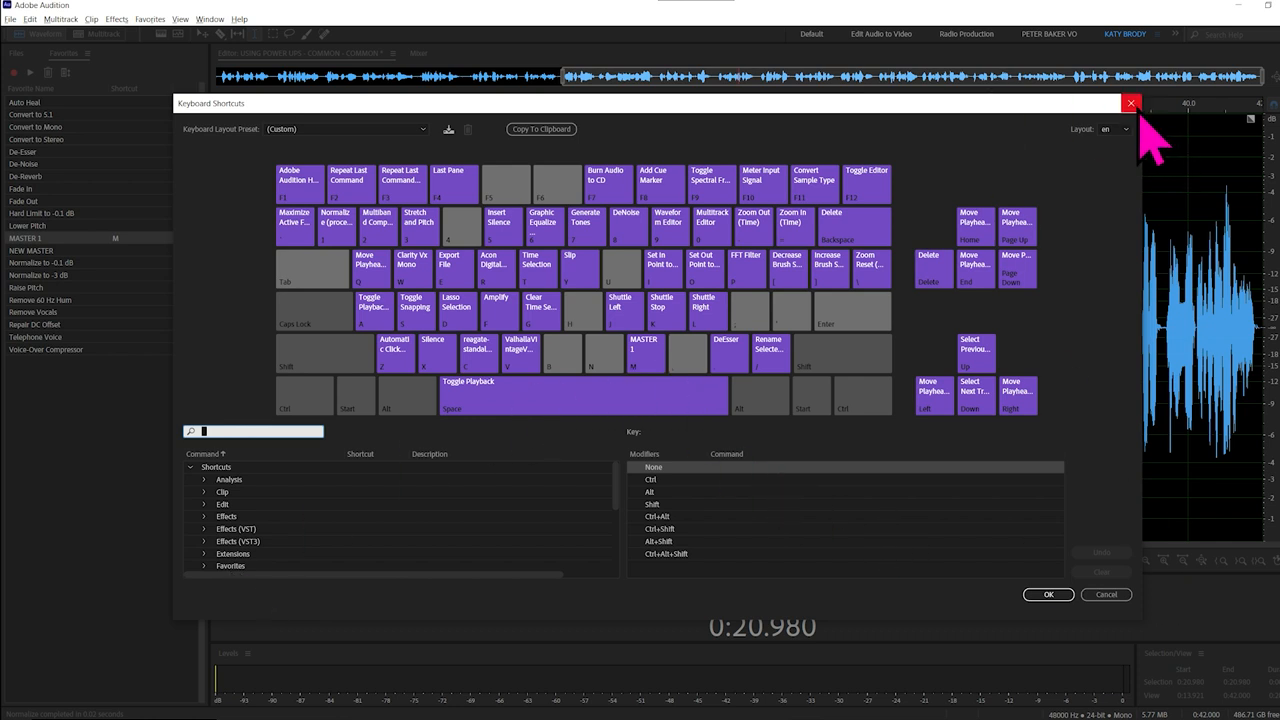
Dismiss the Keyboard Shortcuts overview to return to the Waveform editor
{"action": "left_click", "coordinate": [1131, 103]}
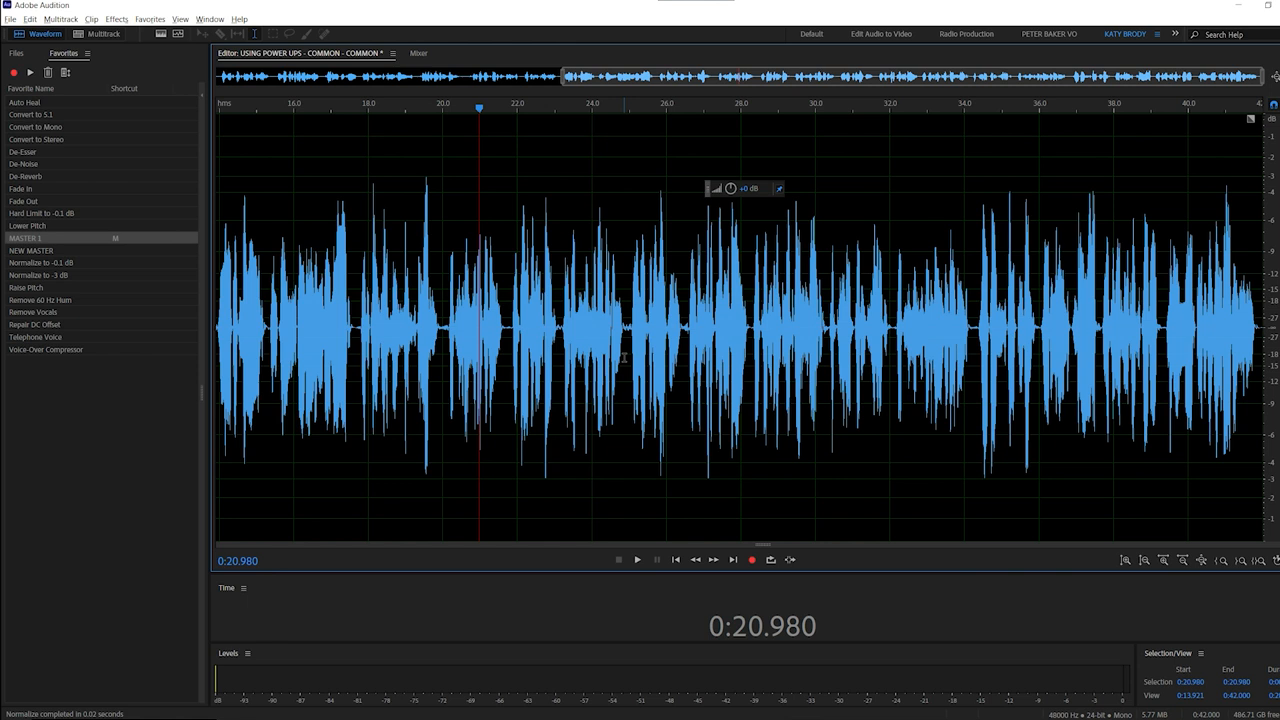
Insert 2 seconds of silence between the two lines near the 6-second mark
{"action": "left_click", "coordinate": [637, 559]}
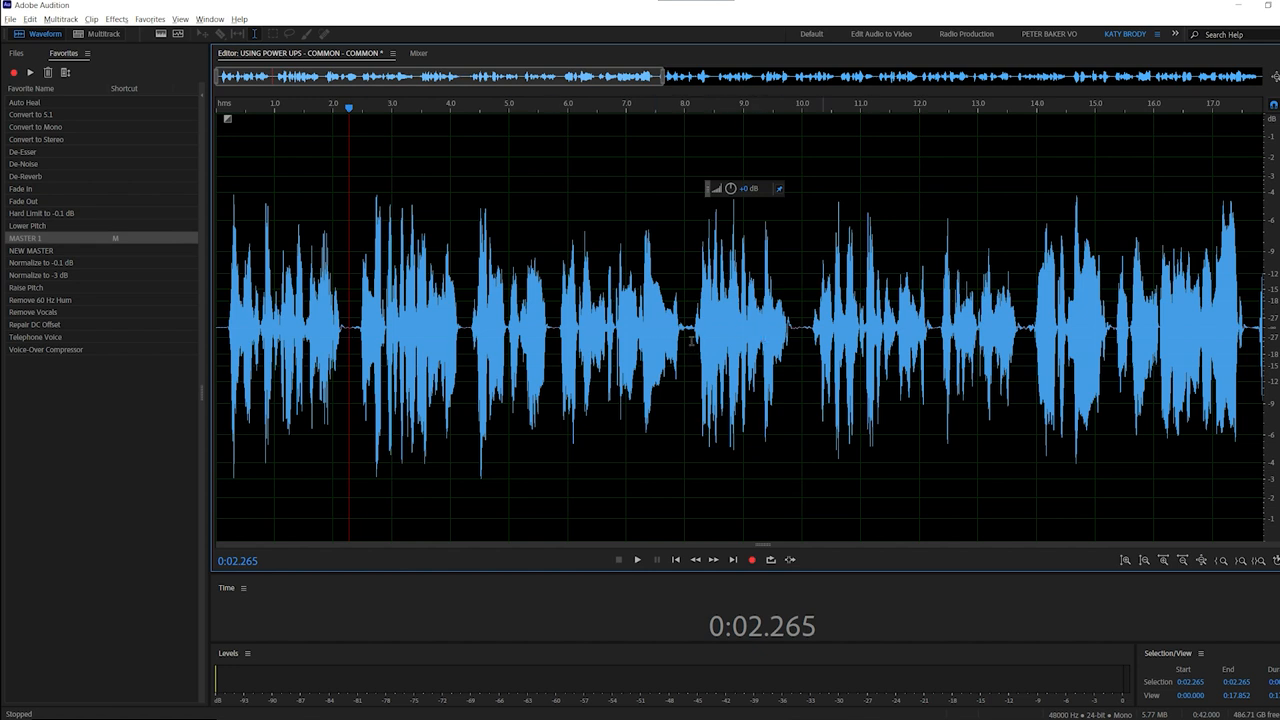
{"action": "mouse_move", "coordinate": [350, 338]}
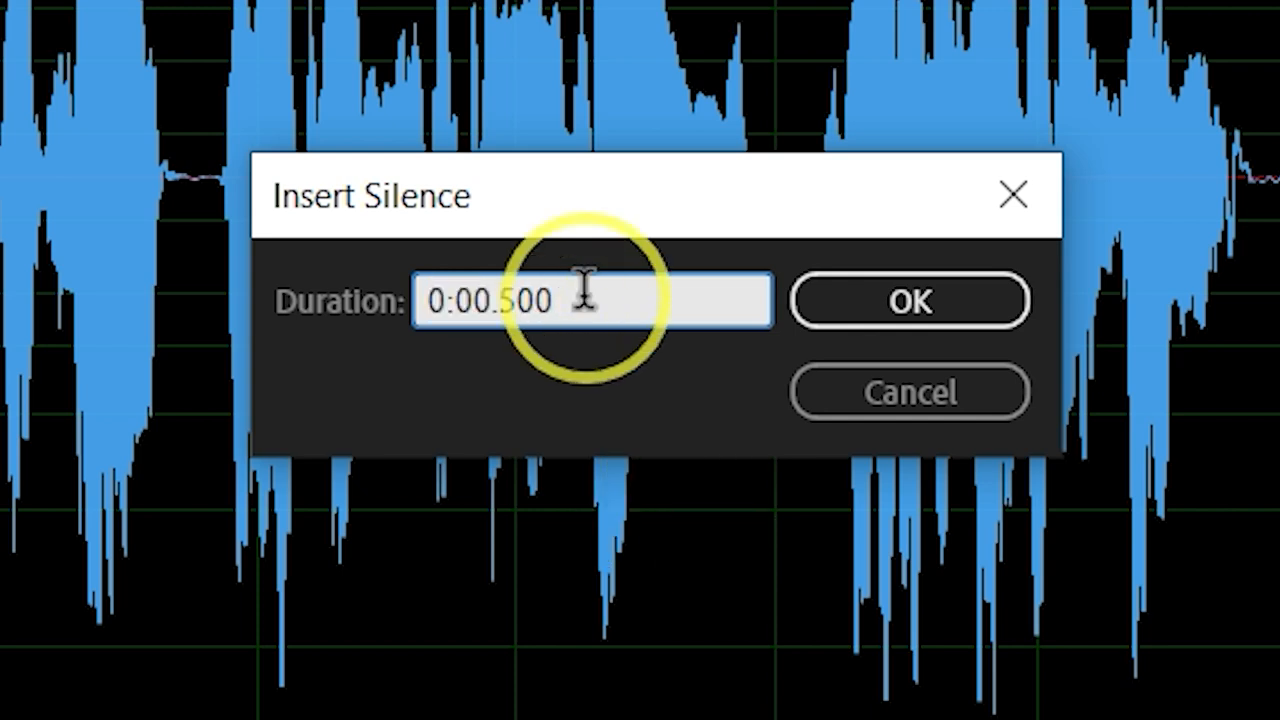
{"action": "type", "text": "2"}
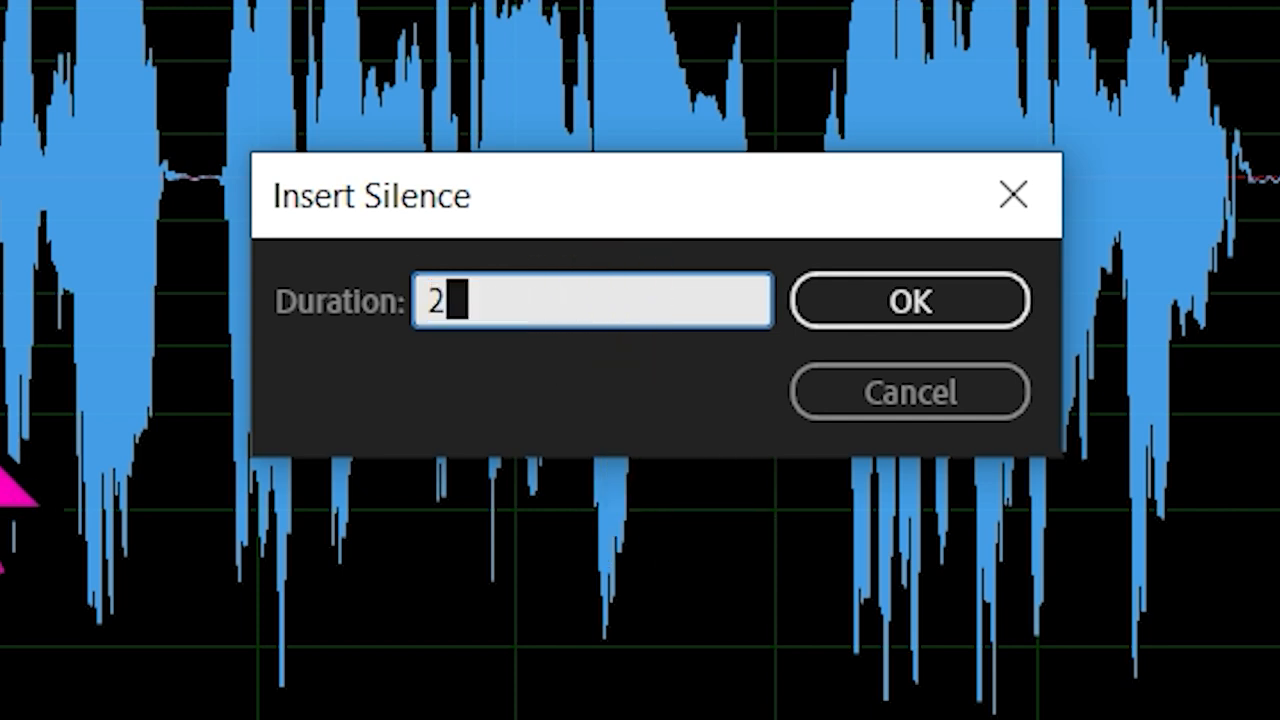
{"action": "left_click", "coordinate": [908, 300]}
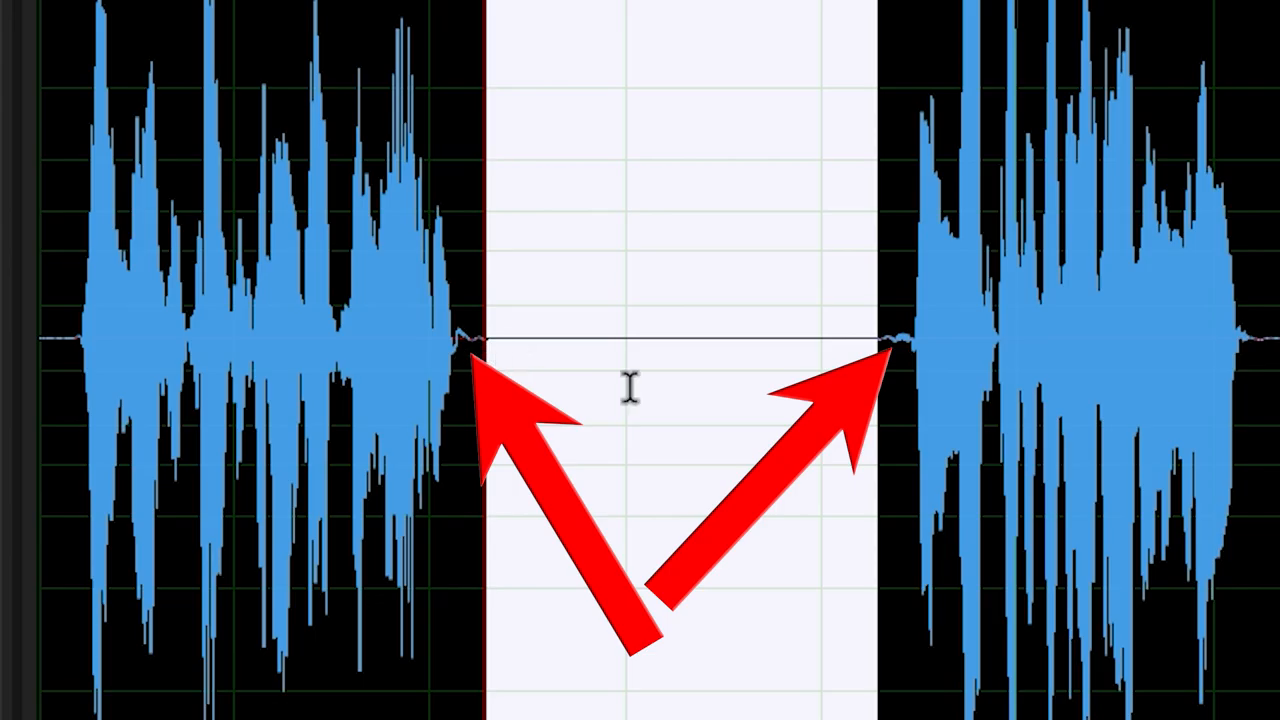
{"action": "mouse_move", "coordinate": [893, 393]}
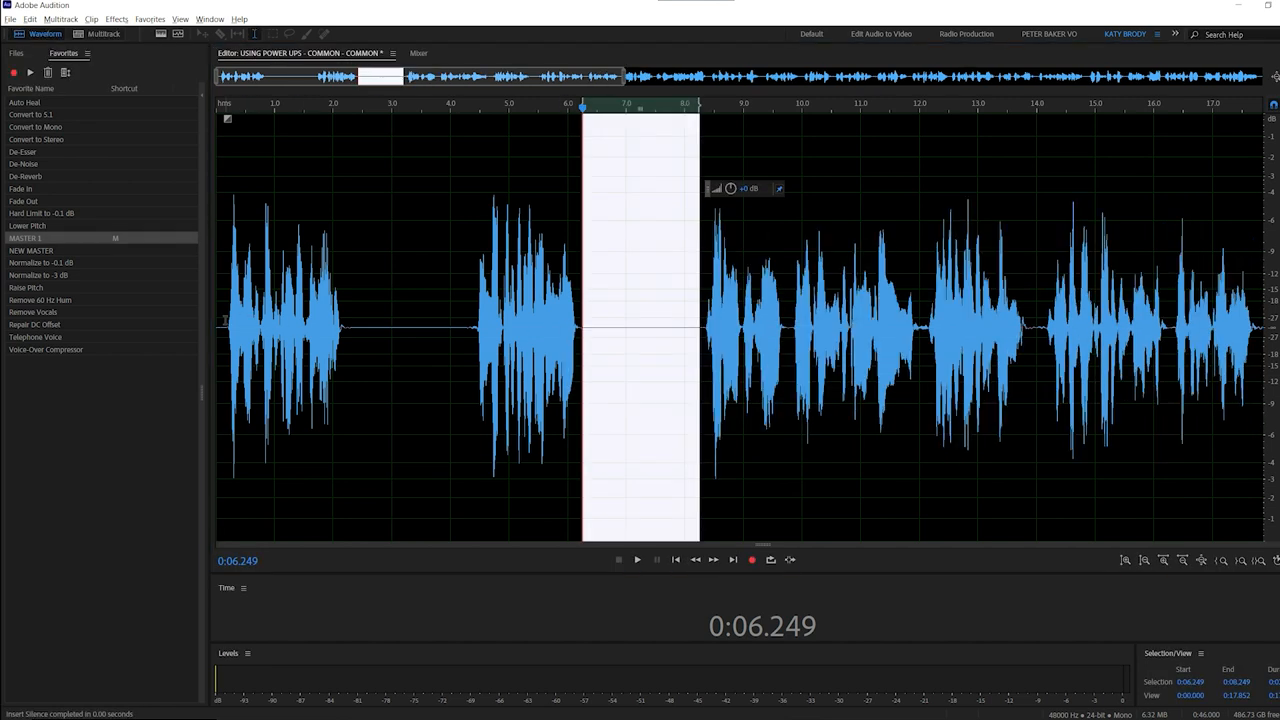
Place the insertion point between the next pair of lines for another 2-second silence
{"action": "left_click", "coordinate": [637, 559]}
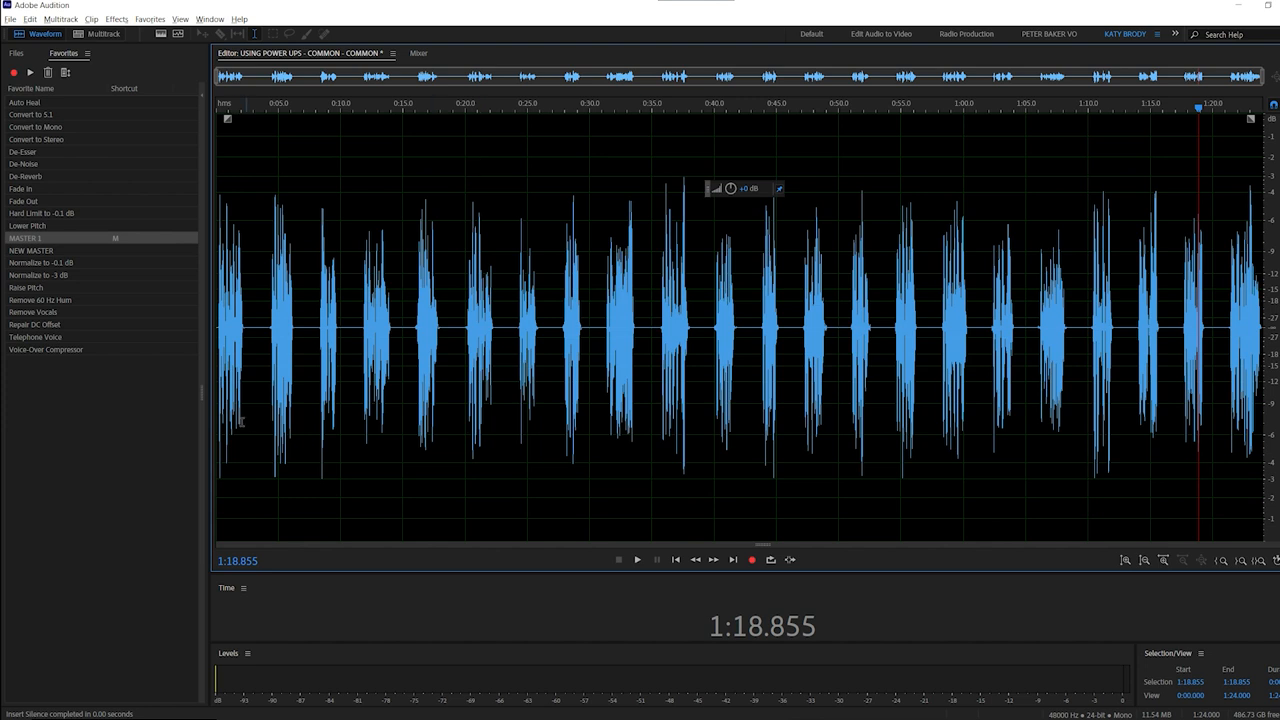
{"action": "mouse_move", "coordinate": [915, 317]}
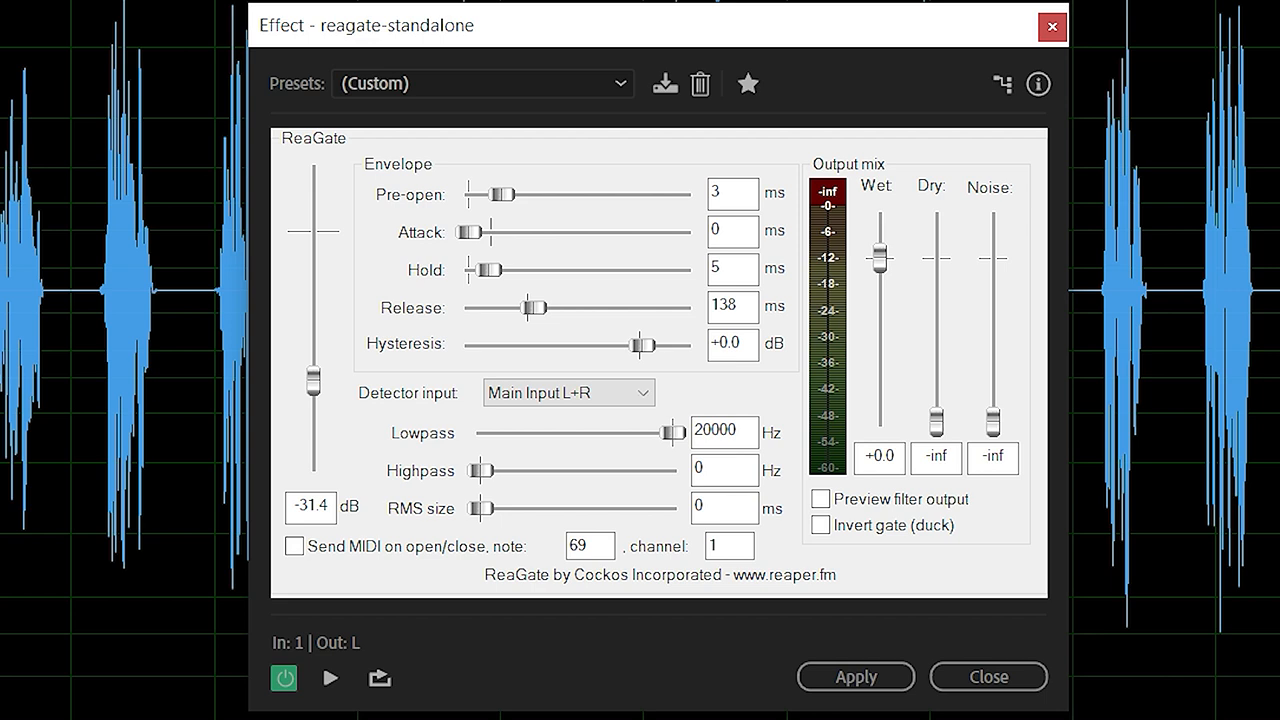
{"action": "mouse_move", "coordinate": [565, 395]}
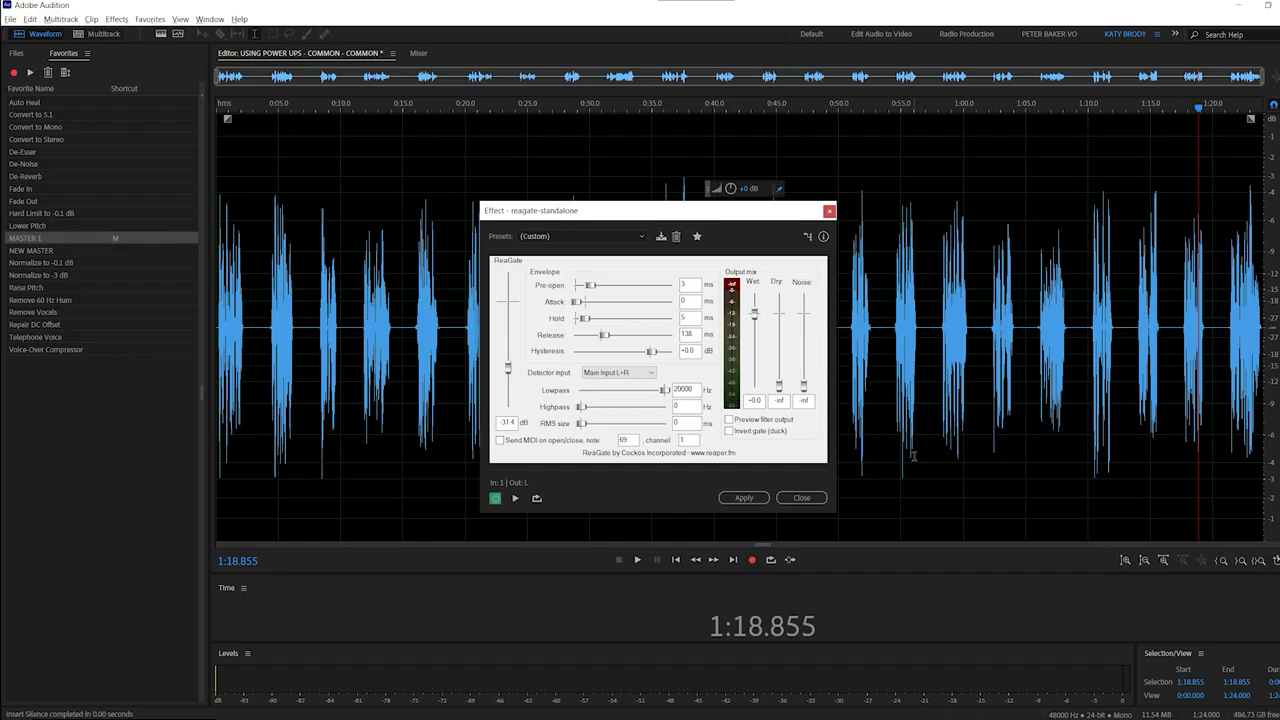
Set the reagate-standalone noise gate threshold to -31.4 dB
{"action": "left_click", "coordinate": [801, 497]}
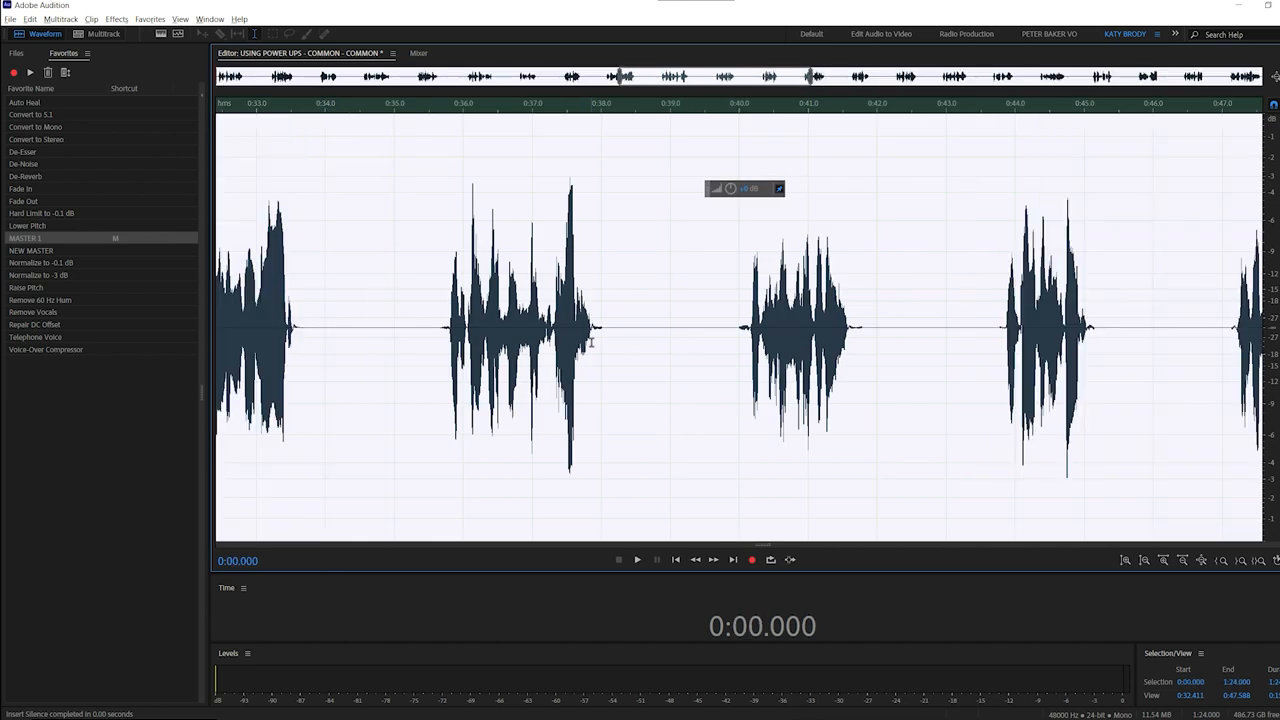
{"action": "mouse_move", "coordinate": [740, 403]}
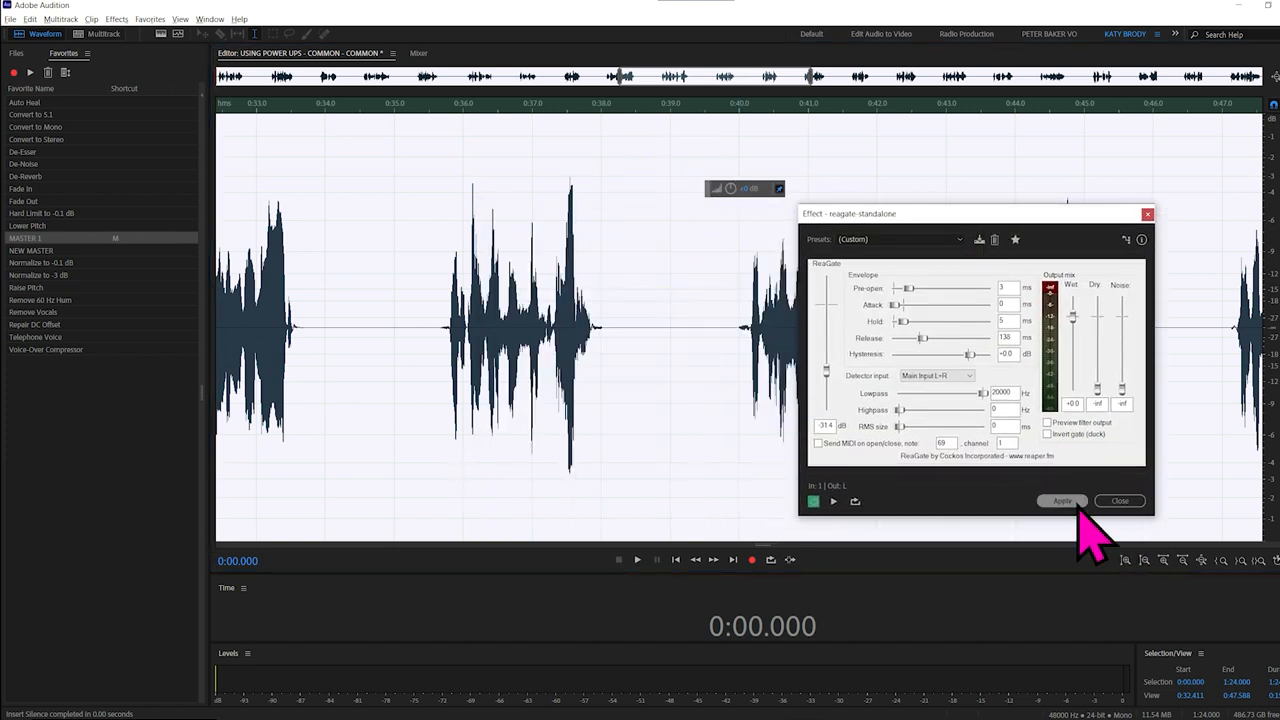
Apply ReaGate to the full 1:24 take and cue playback before a line to check gaps
{"action": "left_click", "coordinate": [1061, 500]}
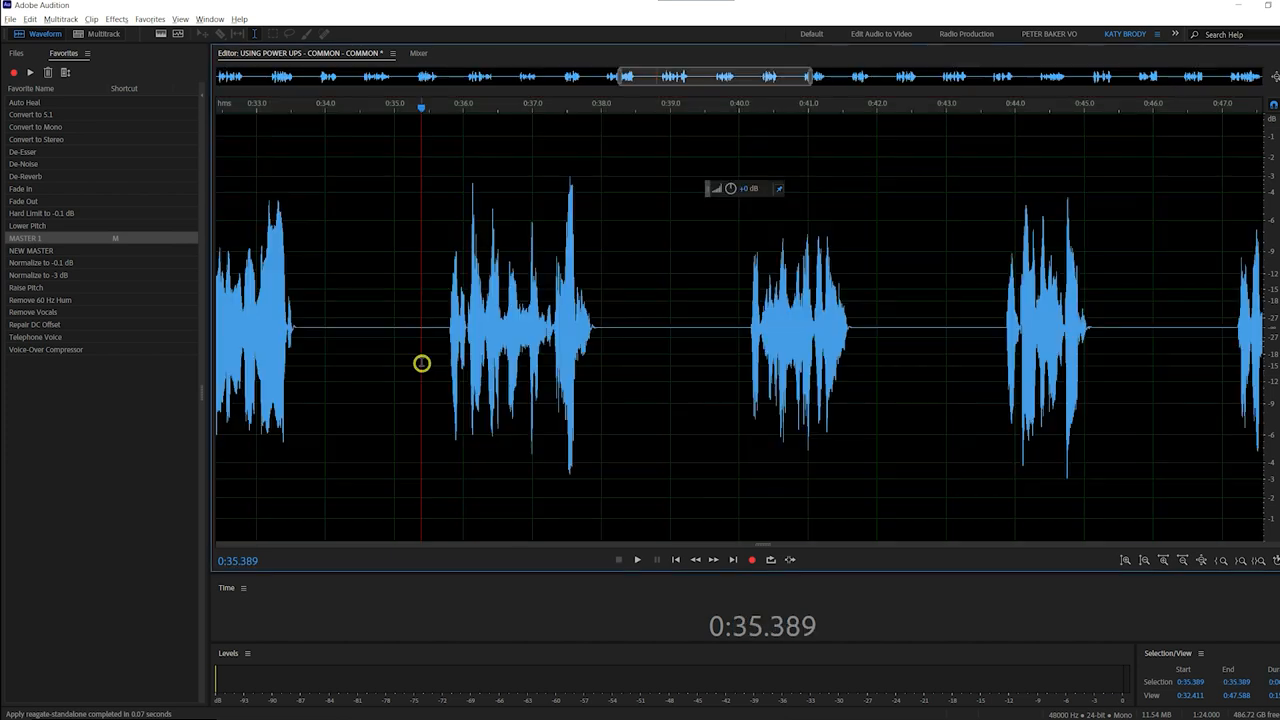
{"action": "left_click", "coordinate": [637, 559]}
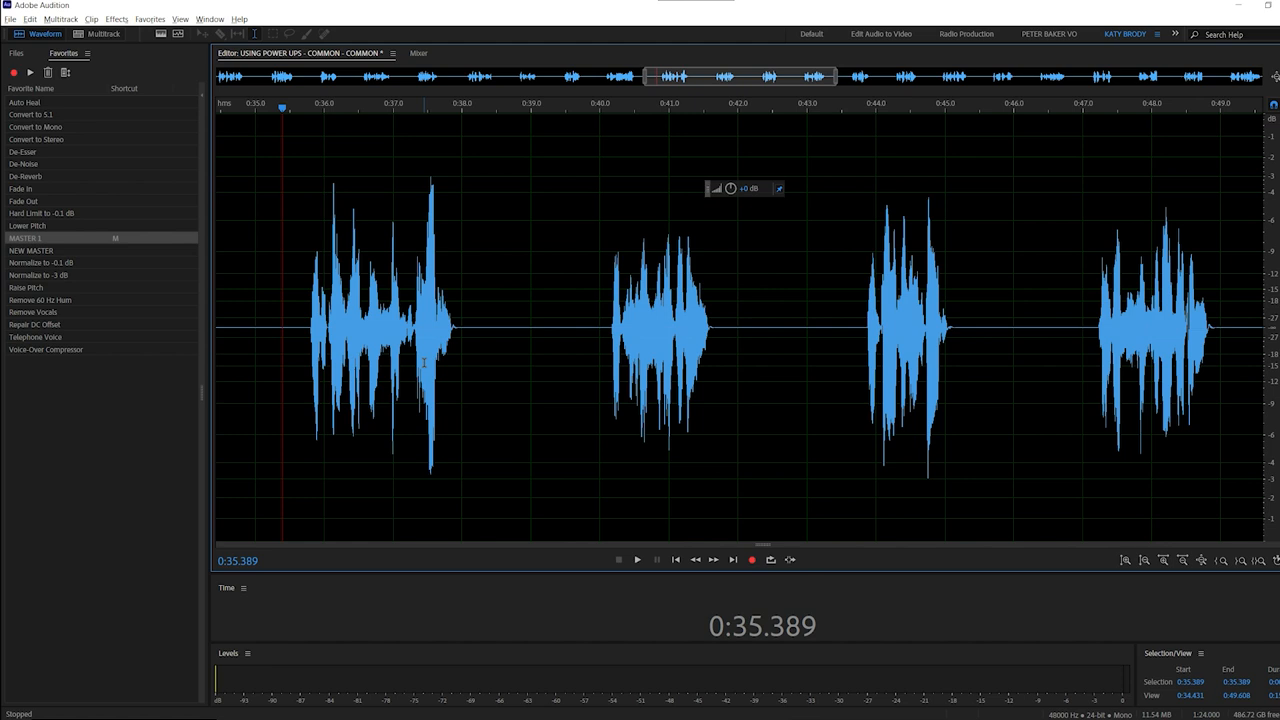
{"action": "mouse_move", "coordinate": [592, 347]}
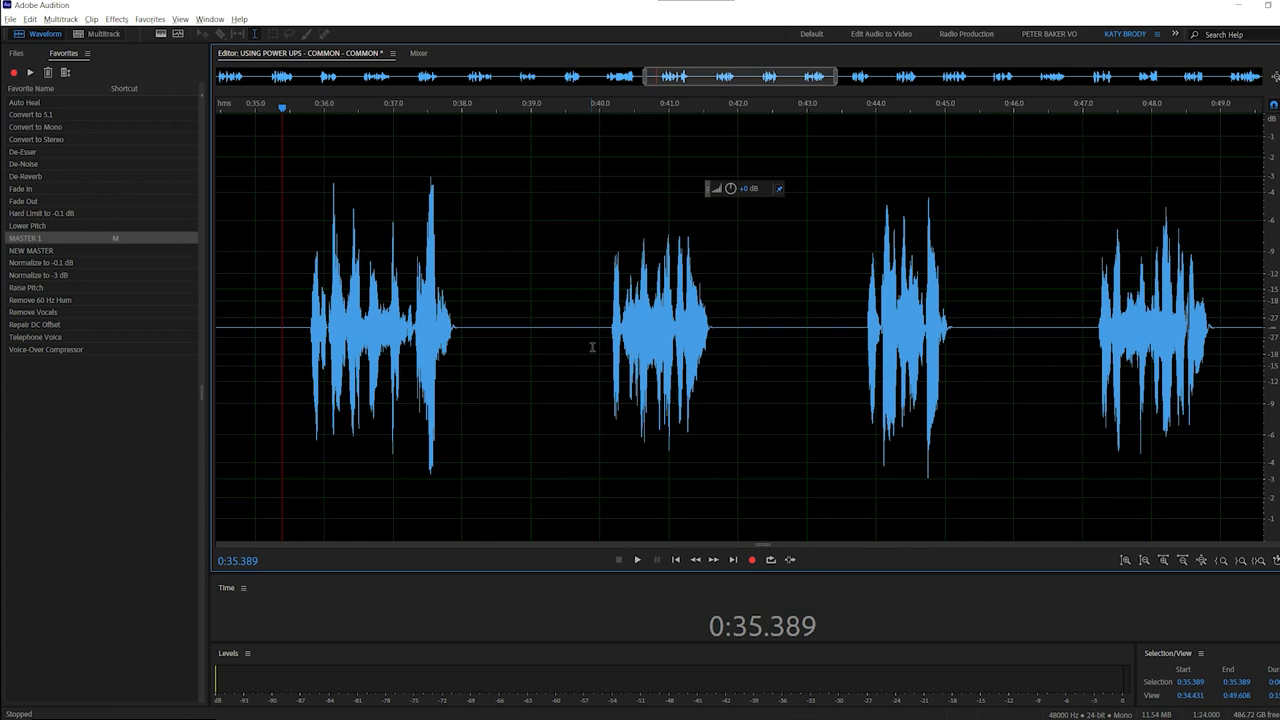
{"action": "mouse_move", "coordinate": [616, 353]}
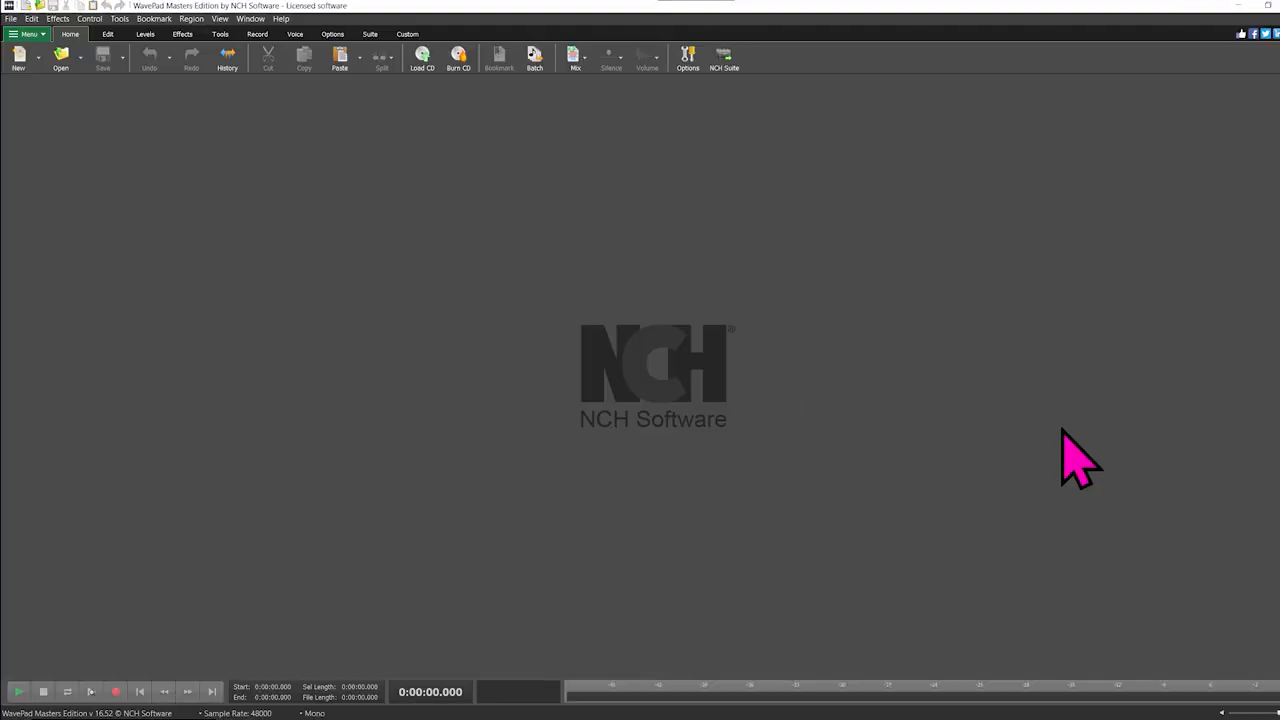
{"action": "mouse_move", "coordinate": [65, 100]}
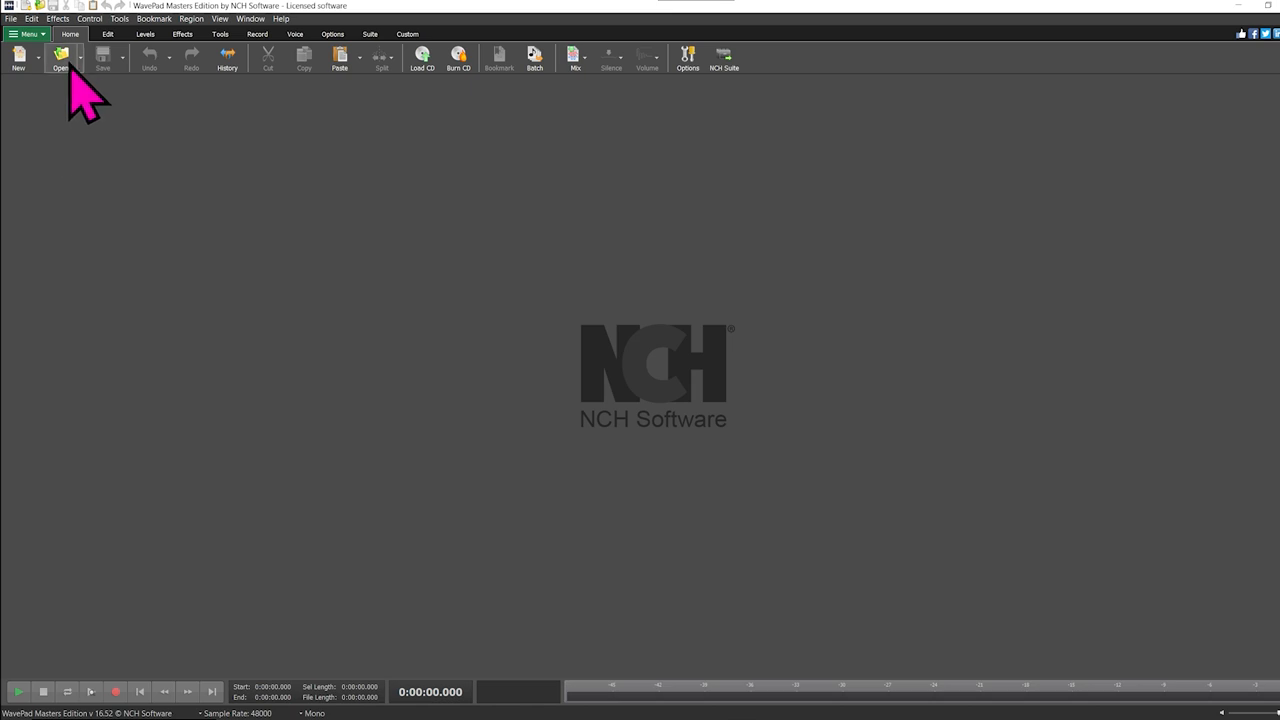
Load the gated voiceover file in WavePad and show the Split options
{"action": "left_click", "coordinate": [60, 57]}
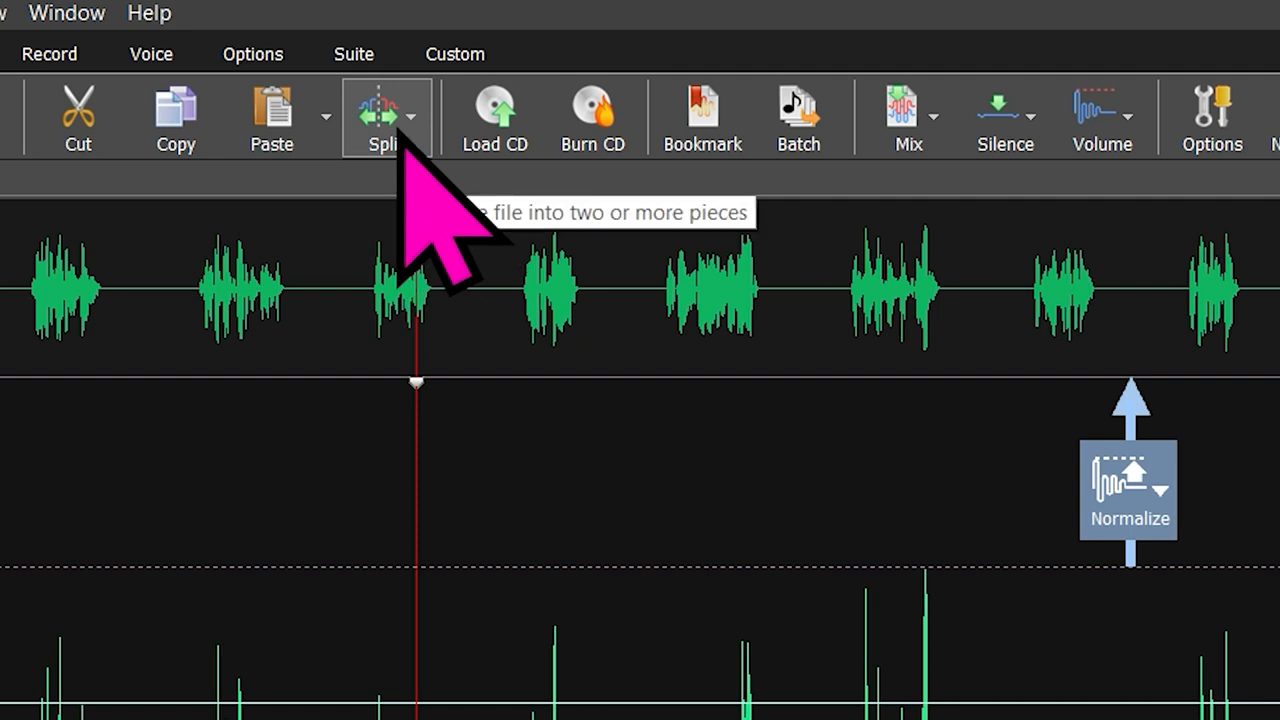
{"action": "left_click", "coordinate": [410, 117]}
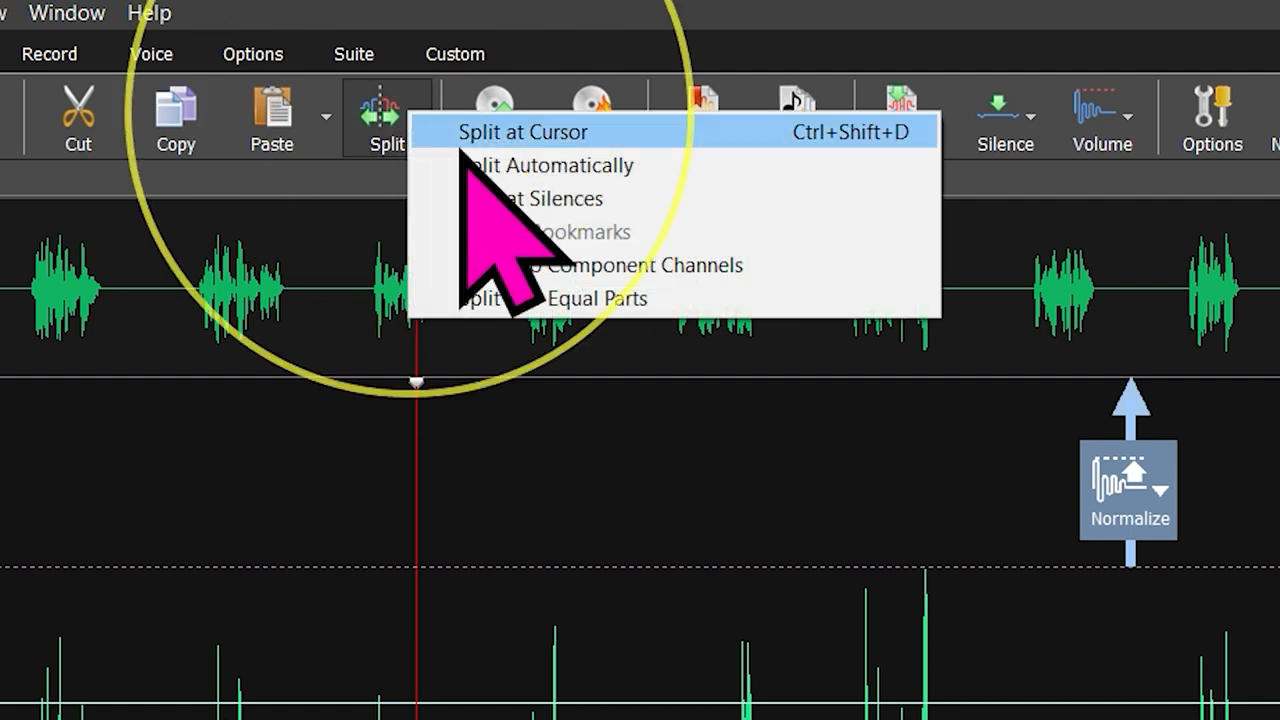
Split at 2000 ms silences into numbered WAV files in the project folder
{"action": "left_click", "coordinate": [557, 198]}
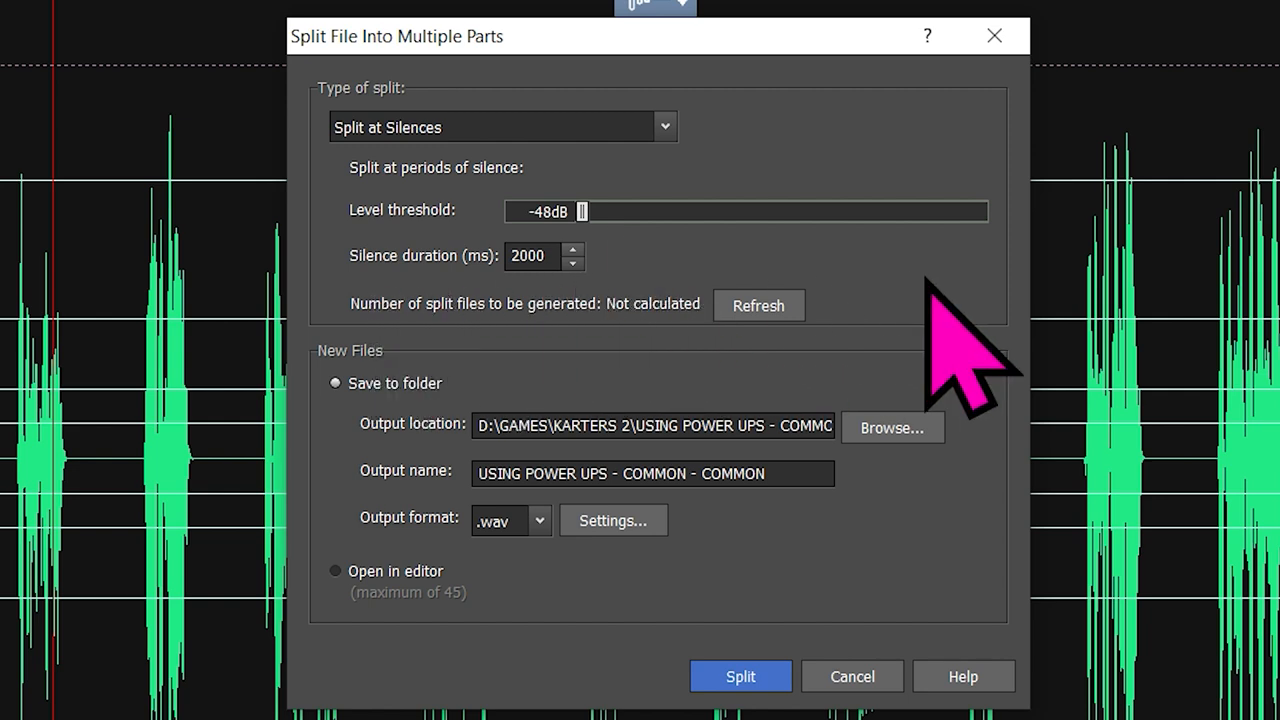
{"action": "mouse_move", "coordinate": [330, 450]}
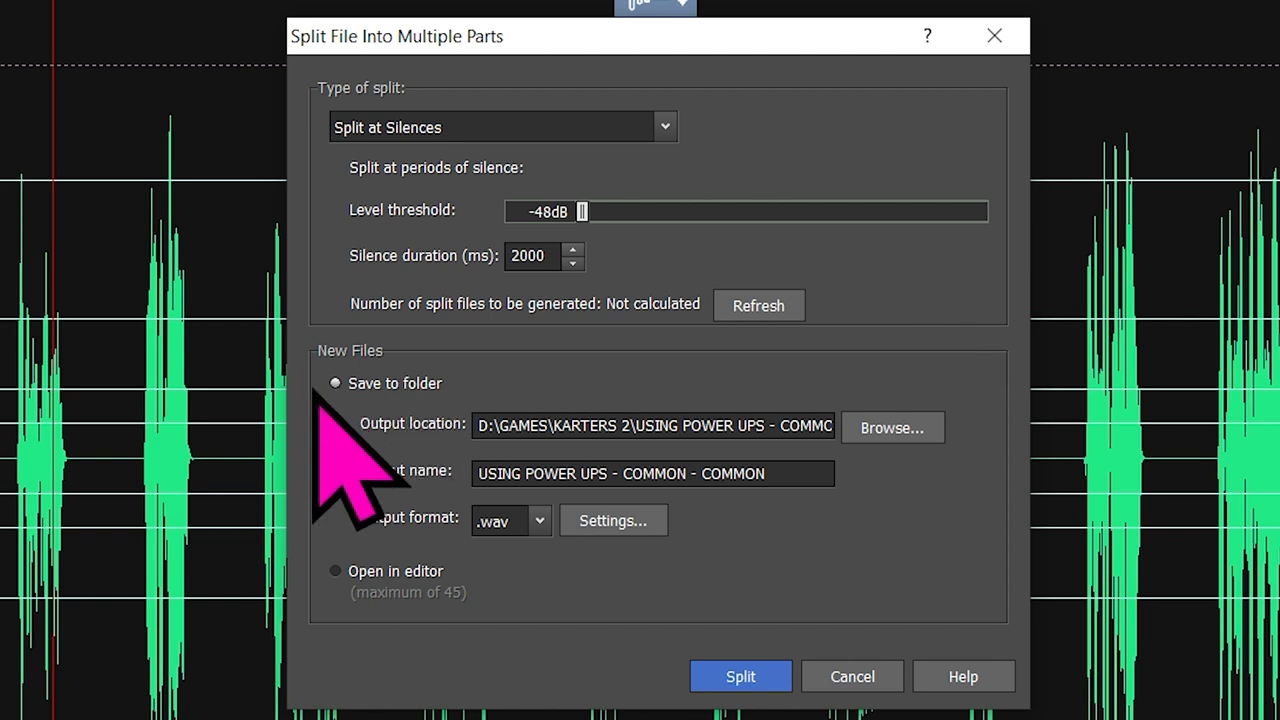
{"action": "mouse_move", "coordinate": [585, 435]}
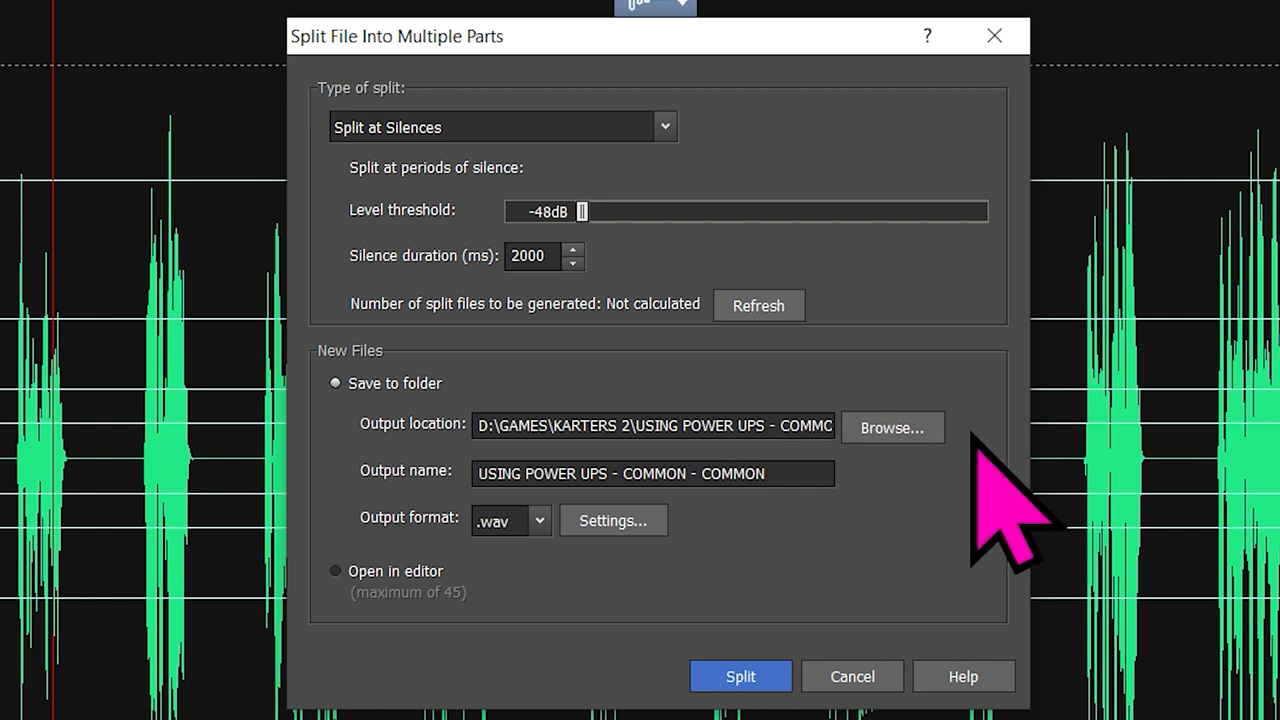
{"action": "mouse_move", "coordinate": [810, 470]}
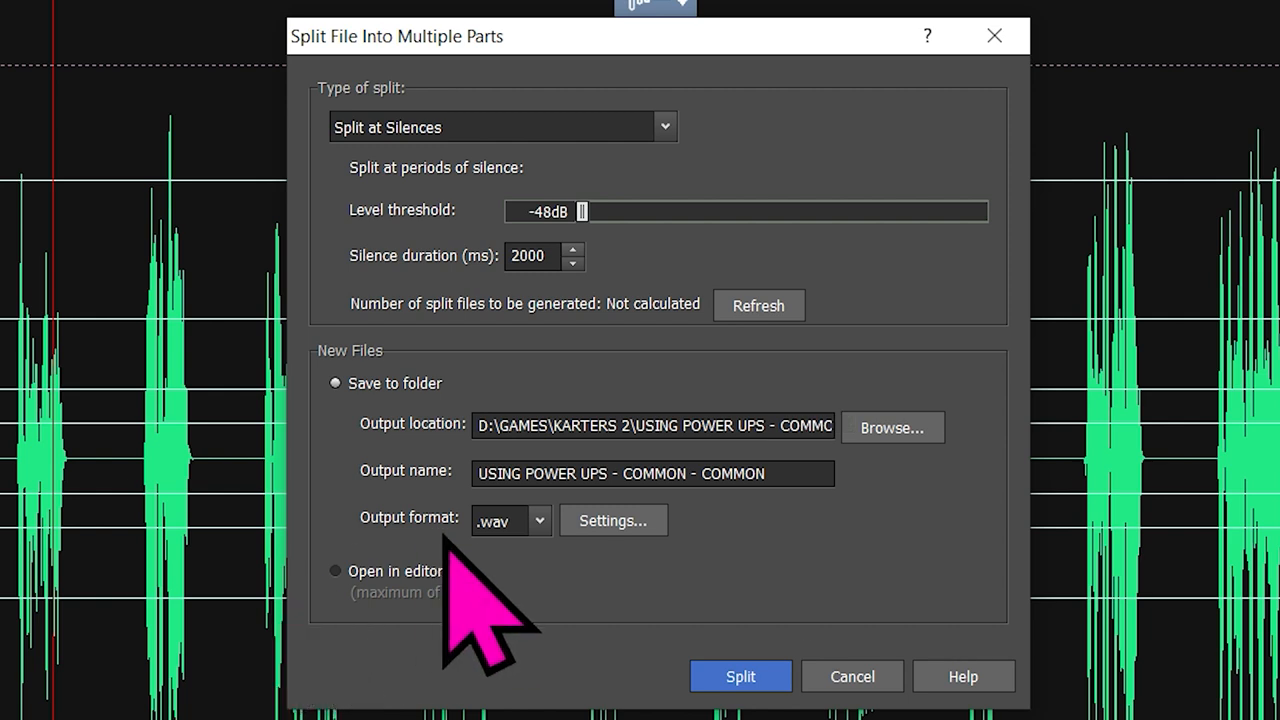
{"action": "left_click", "coordinate": [539, 520]}
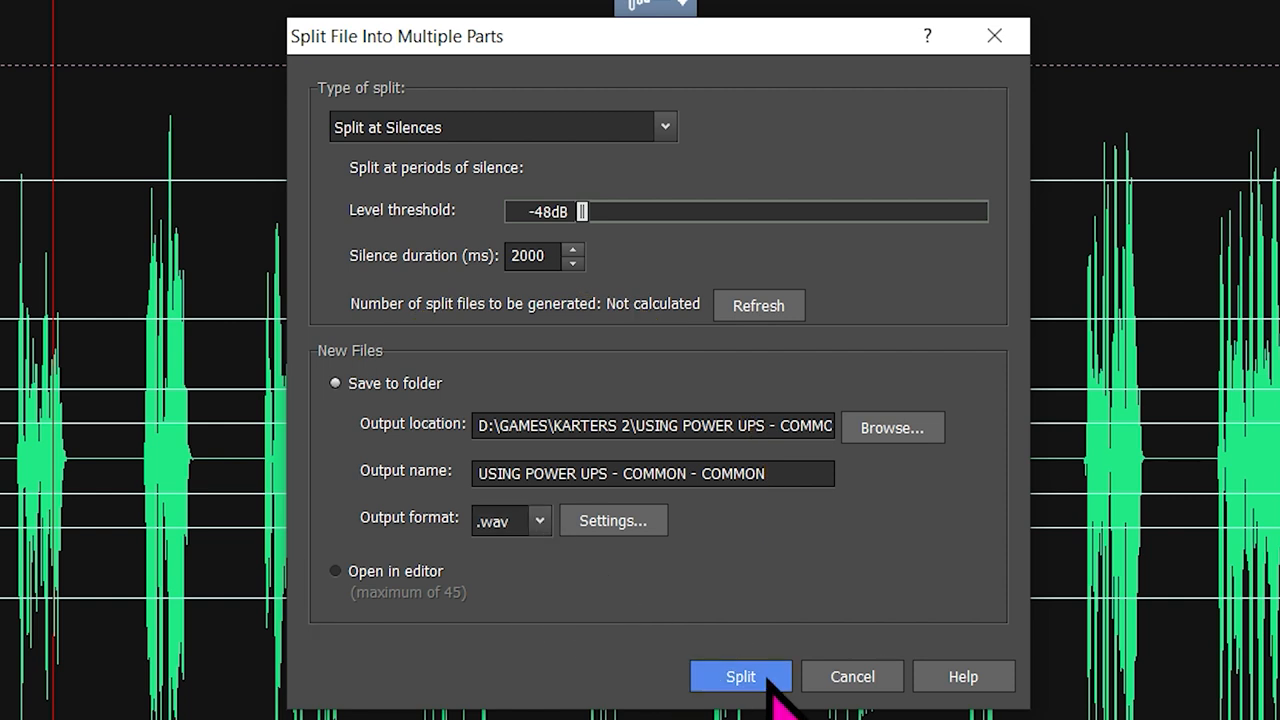
{"action": "left_click", "coordinate": [740, 676]}
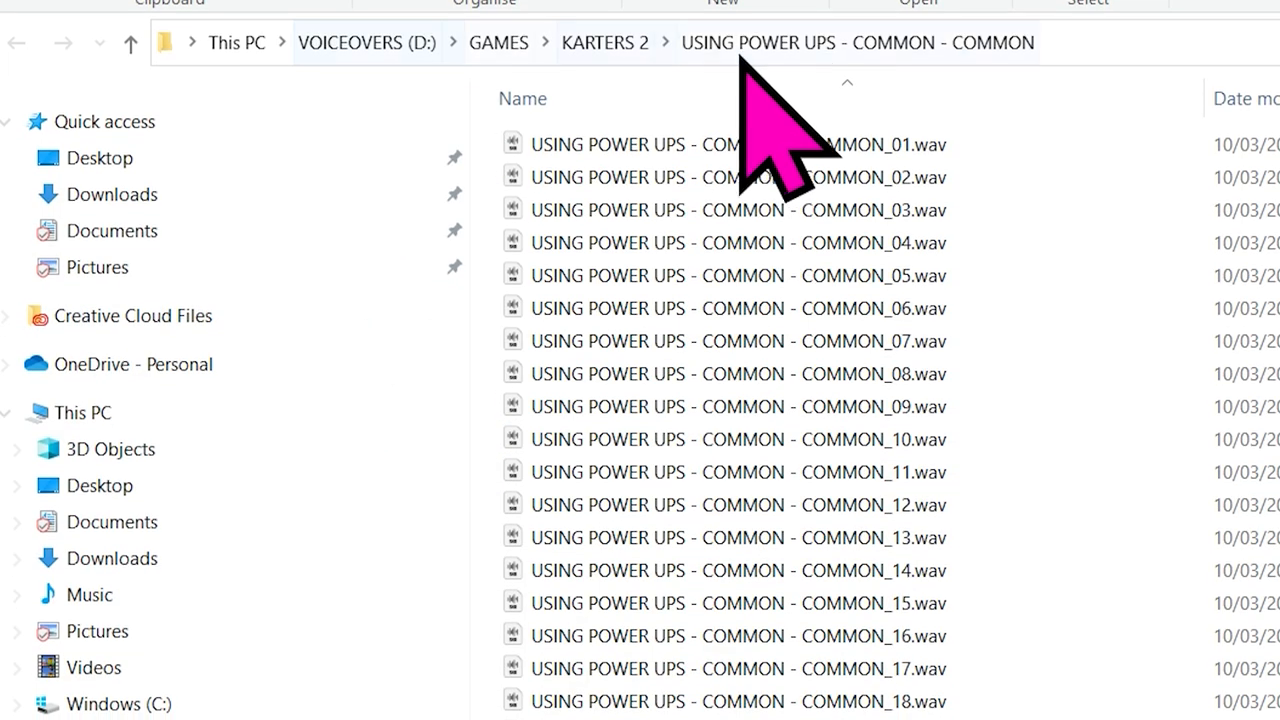
Browse the output folder's 22 WAV files, COMMON_01.wav through COMMON_22.wav
{"action": "left_click", "coordinate": [738, 256]}
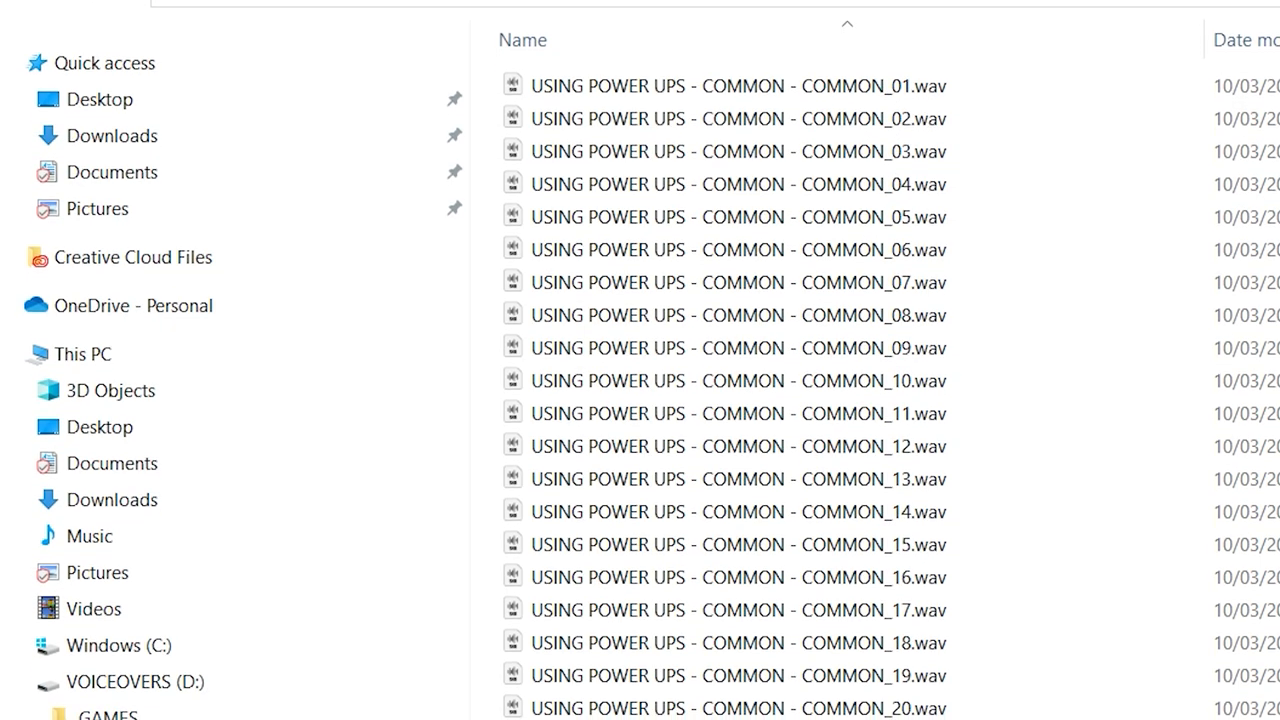
{"action": "scroll", "scroll_direction": "down", "scroll_amount": 3}
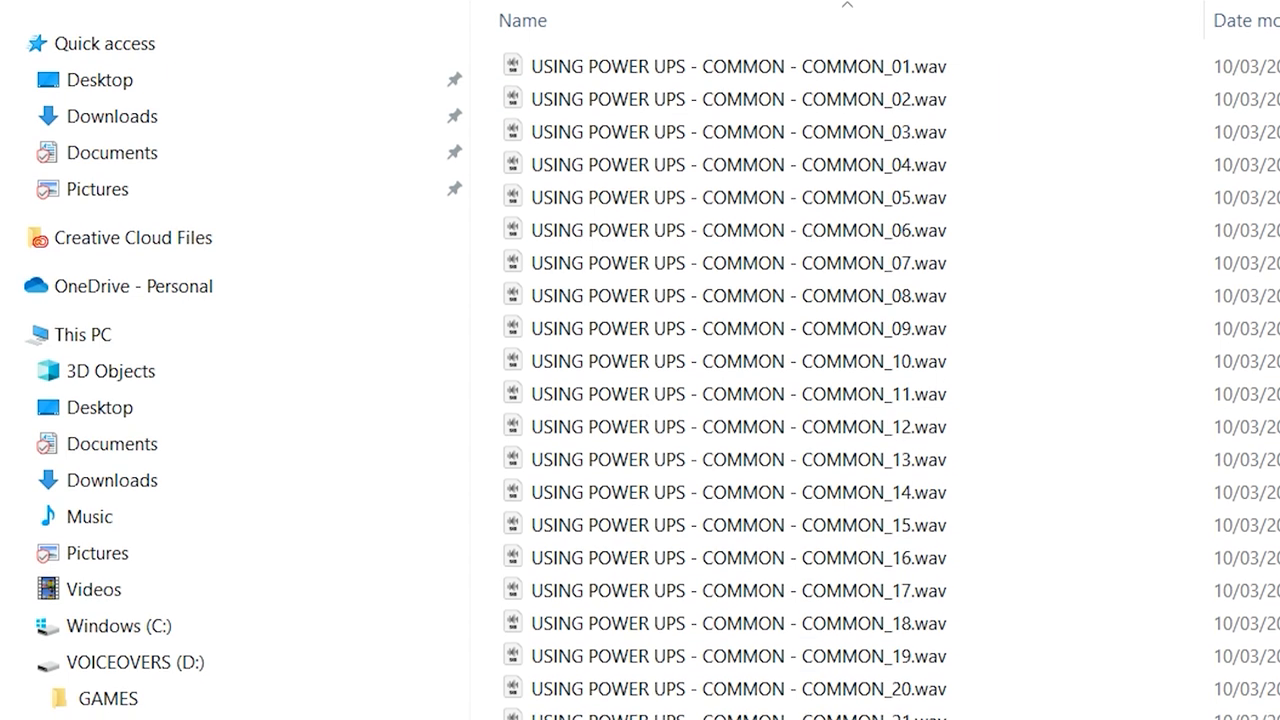
{"action": "scroll", "scroll_direction": "down", "scroll_amount": 3}
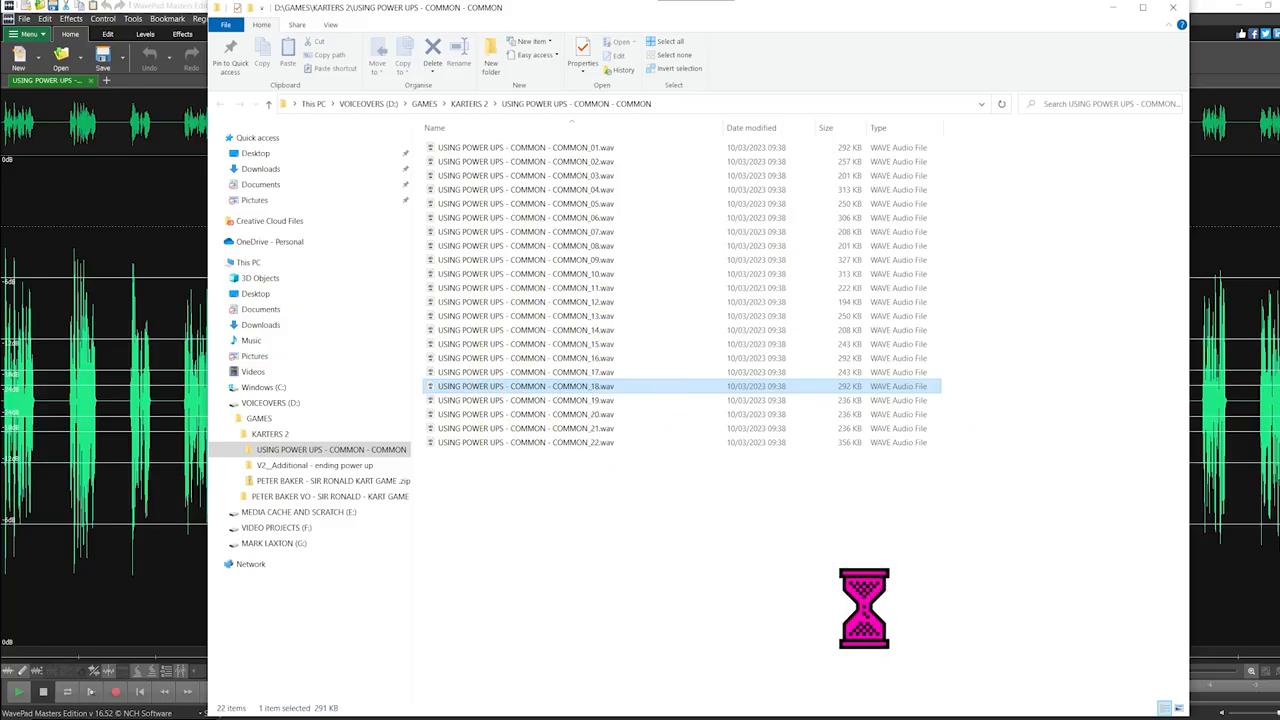
Open COMMON_18.wav in Audition and play it to confirm one isolated line
{"action": "double_click", "coordinate": [524, 386]}
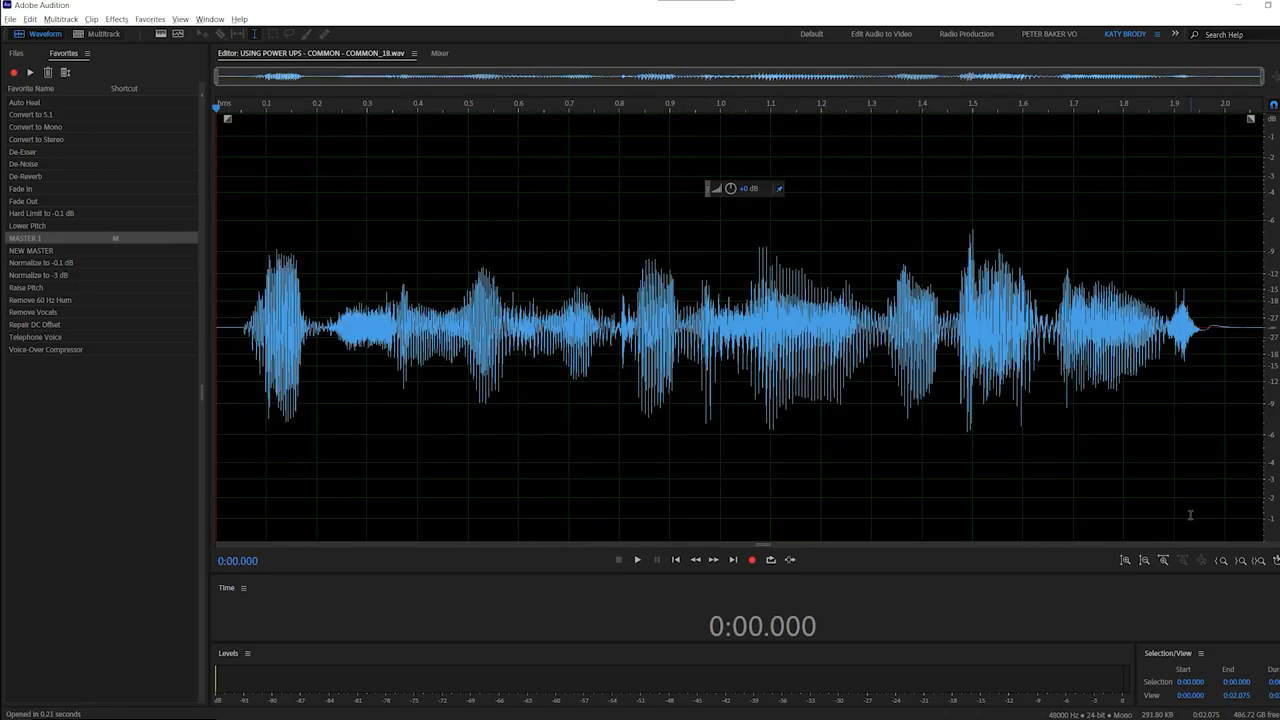
{"action": "left_click", "coordinate": [637, 559]}
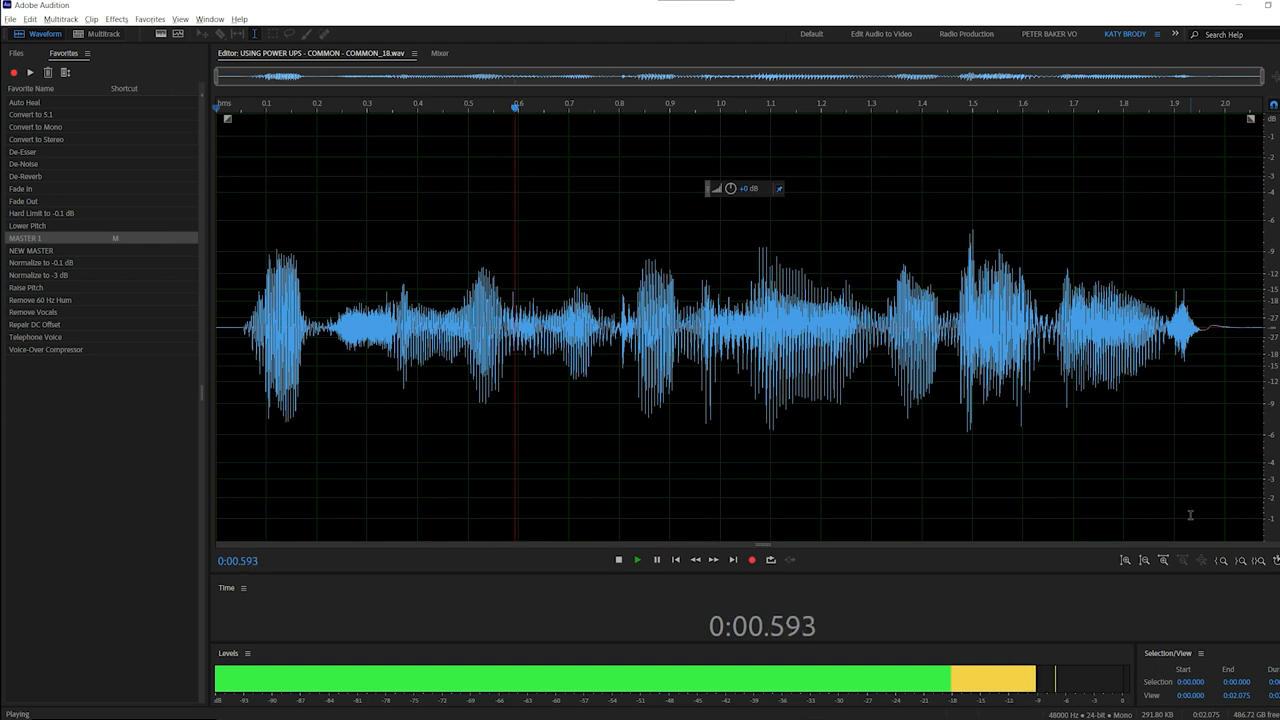
{"action": "left_click", "coordinate": [618, 559]}
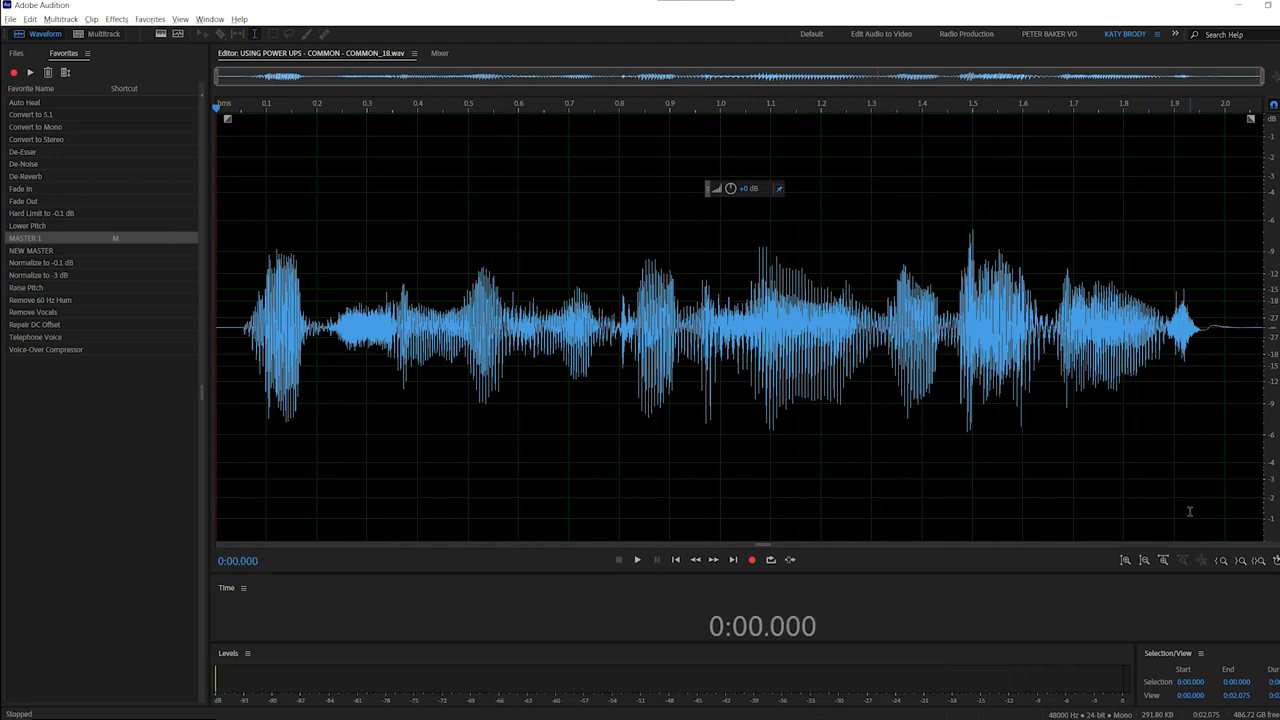
{"action": "mouse_move", "coordinate": [1189, 509]}
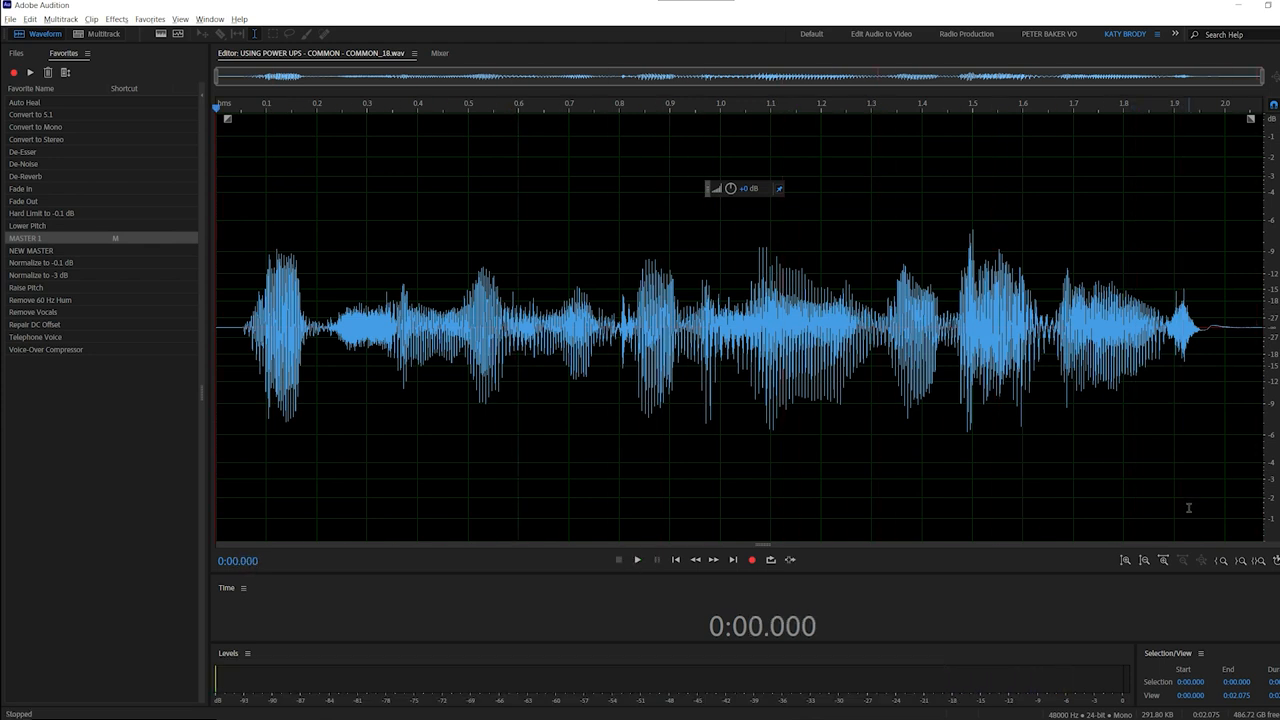